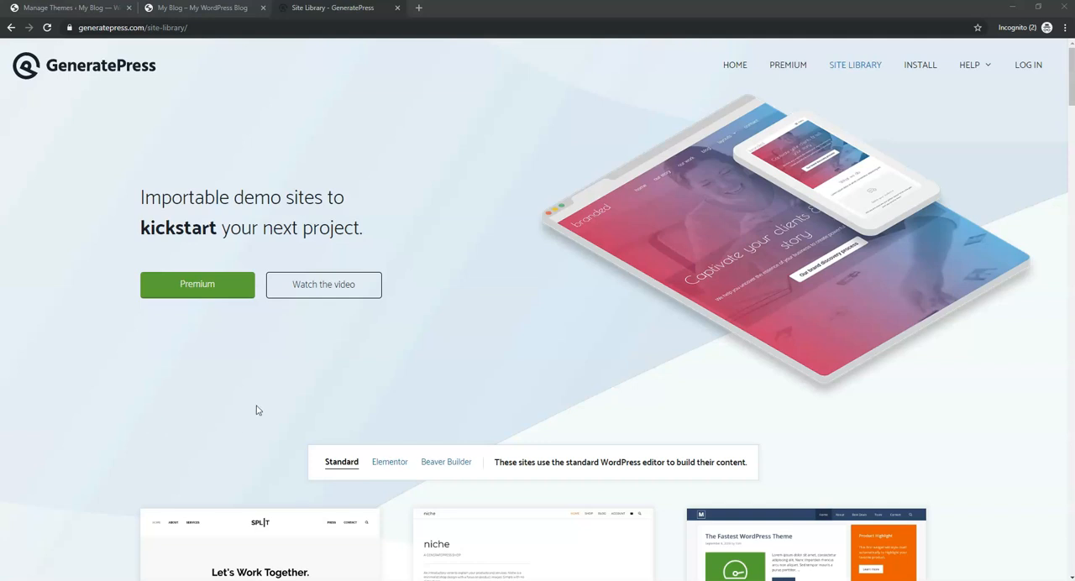
pyautogui.moveTo(248, 404)
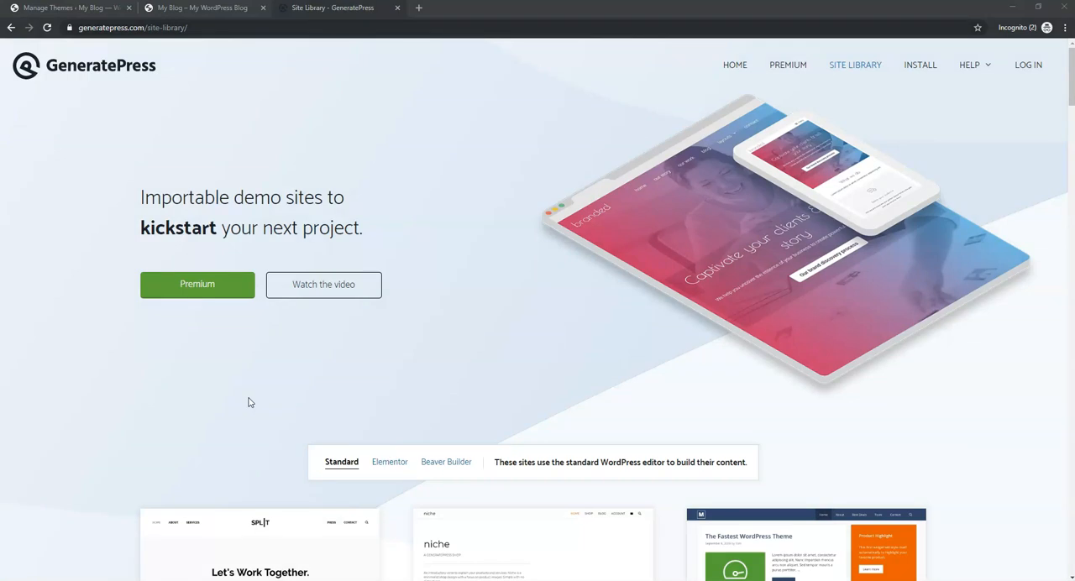
pyautogui.moveTo(571, 355)
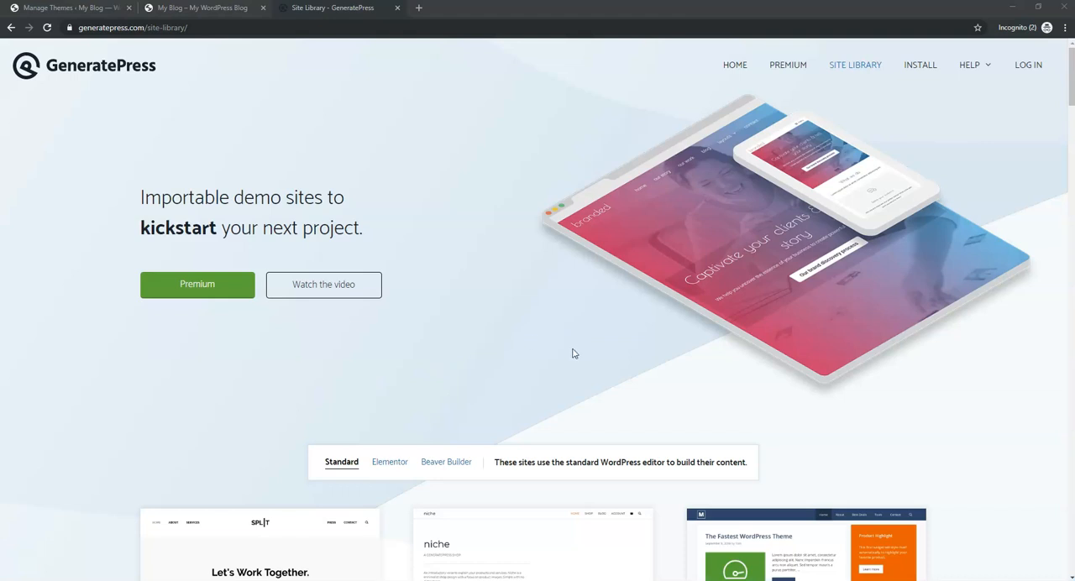
# Step: Scroll through the GeneratePress Site Library demo sites
pyautogui.scroll(-3)
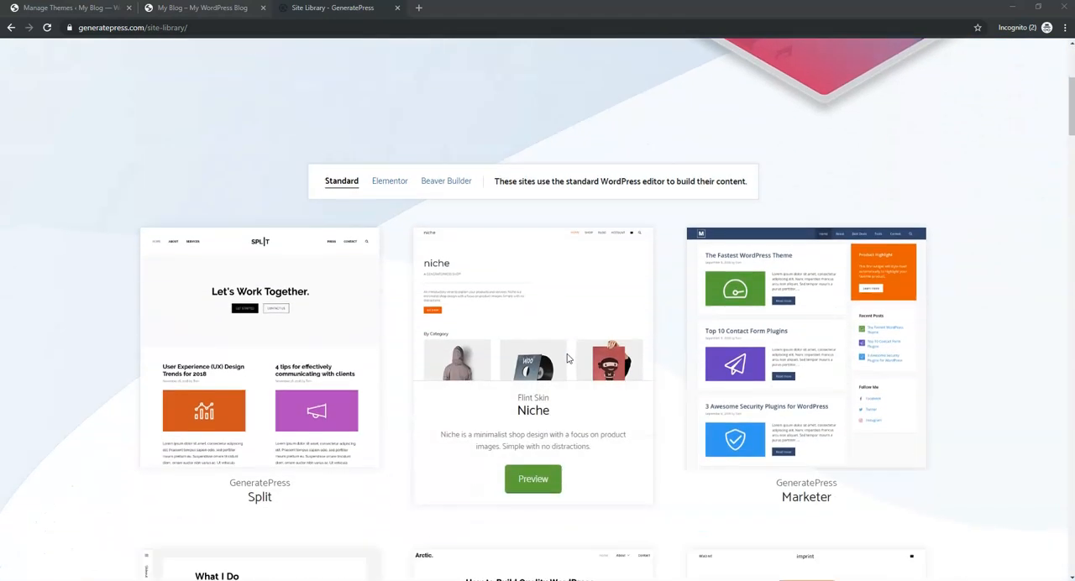
pyautogui.scroll(-3)
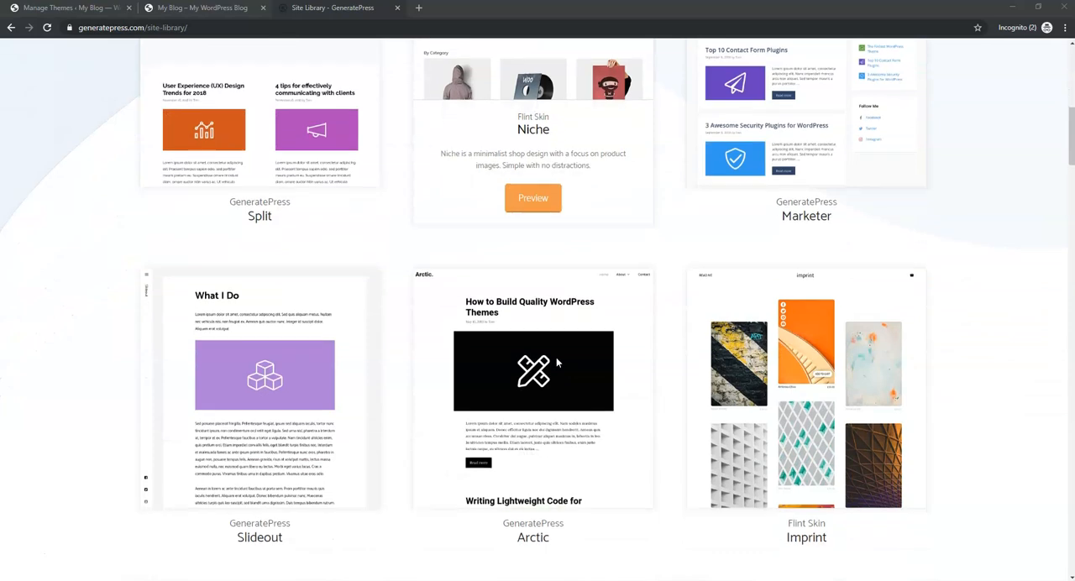
pyautogui.scroll(-3)
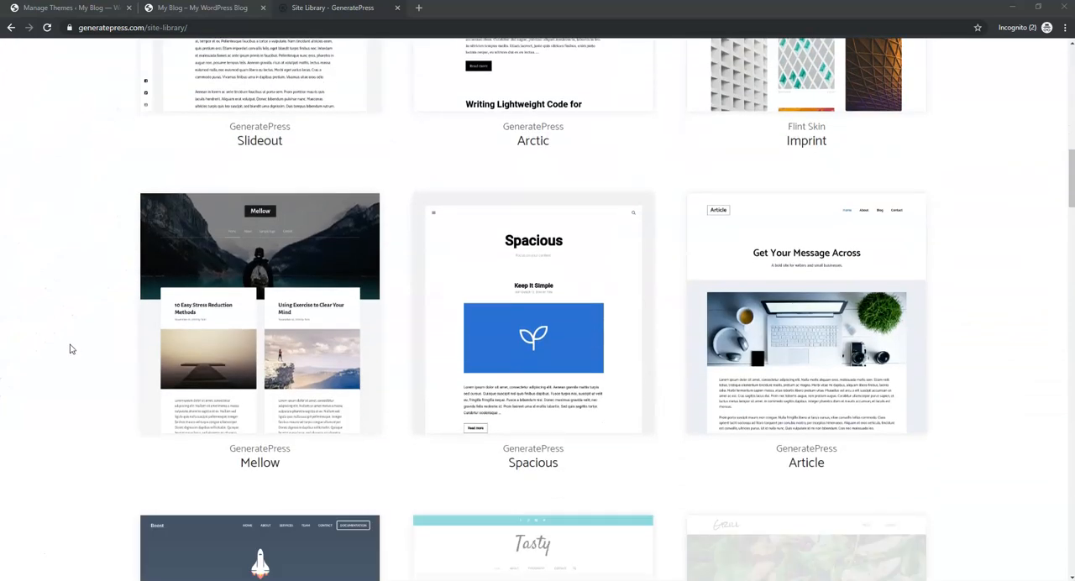
pyautogui.scroll(-3)
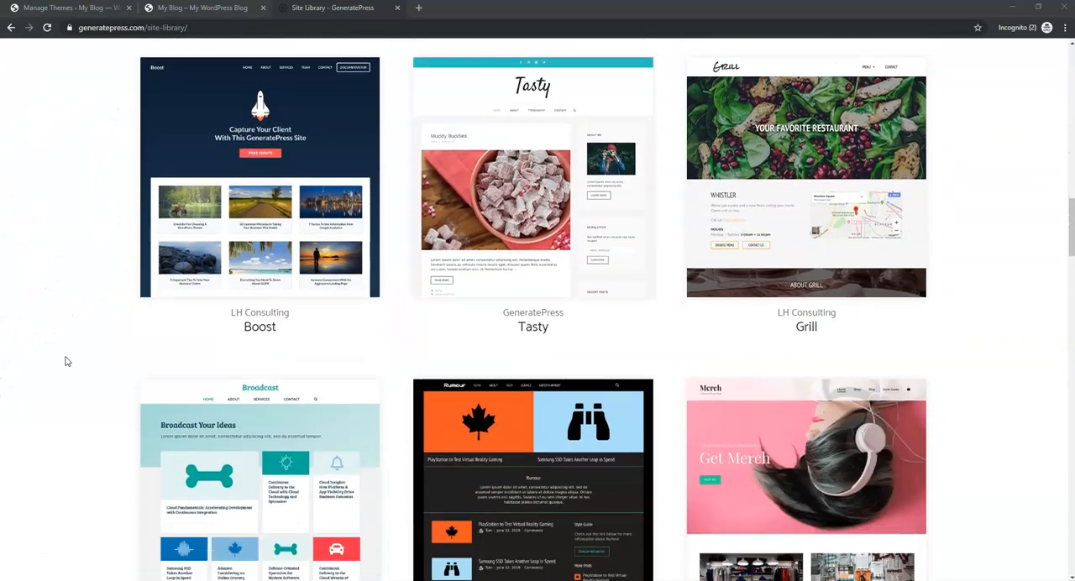
pyautogui.scroll(-3)
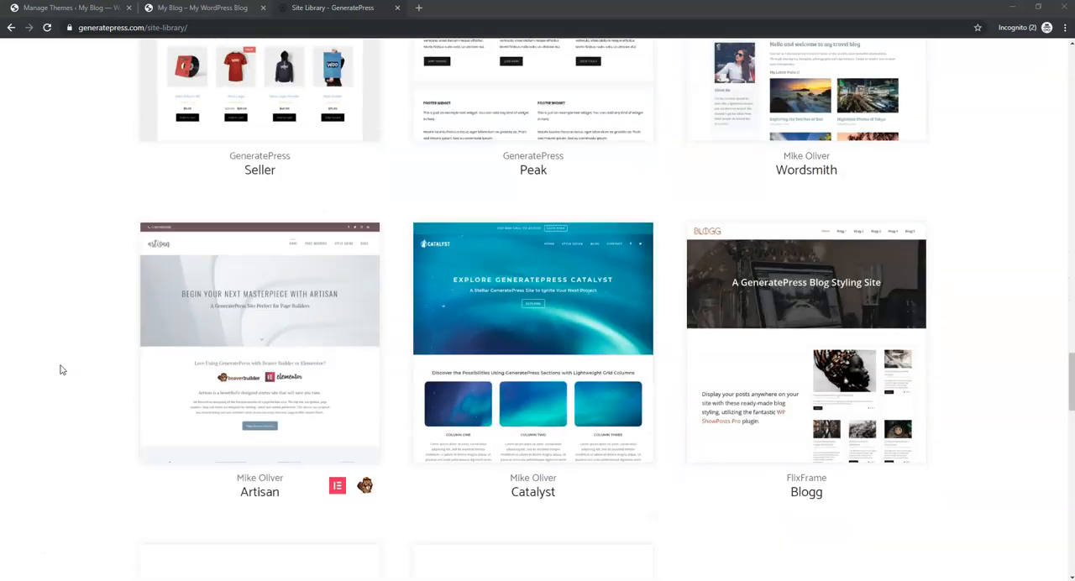
pyautogui.scroll(-3)
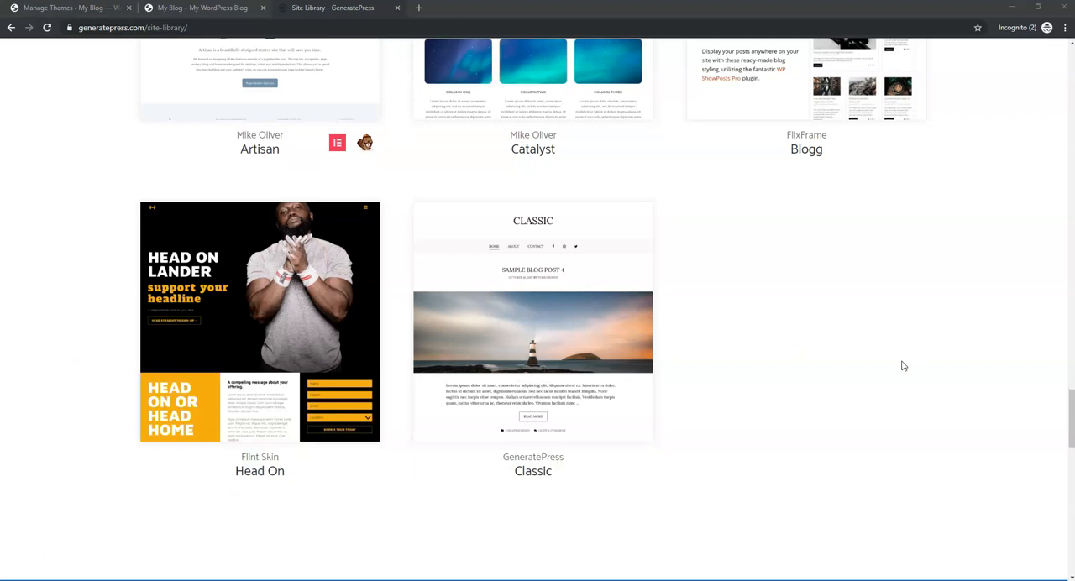
pyautogui.scroll(-3)
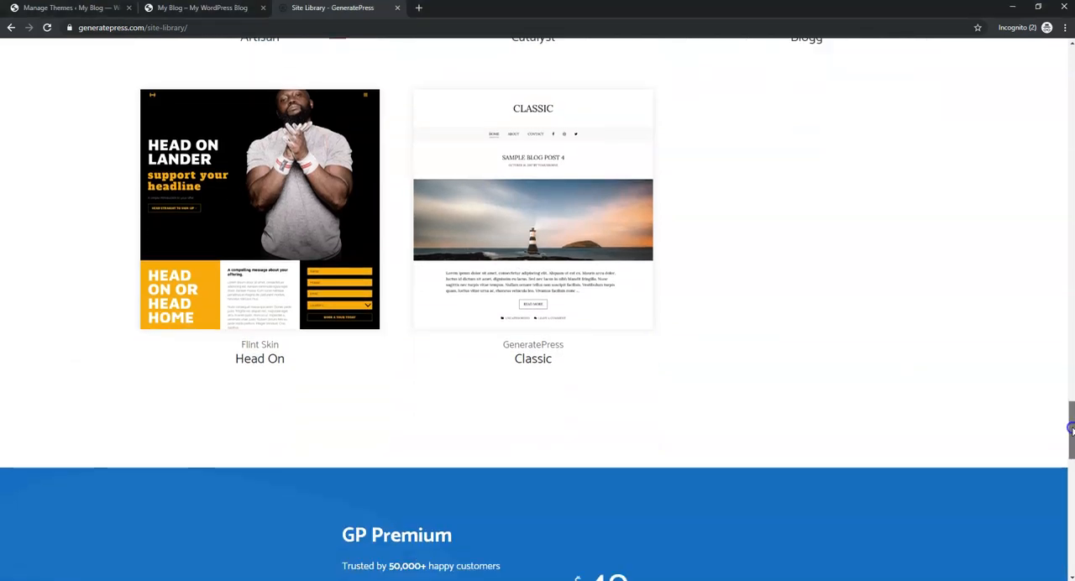
pyautogui.scroll(-3)
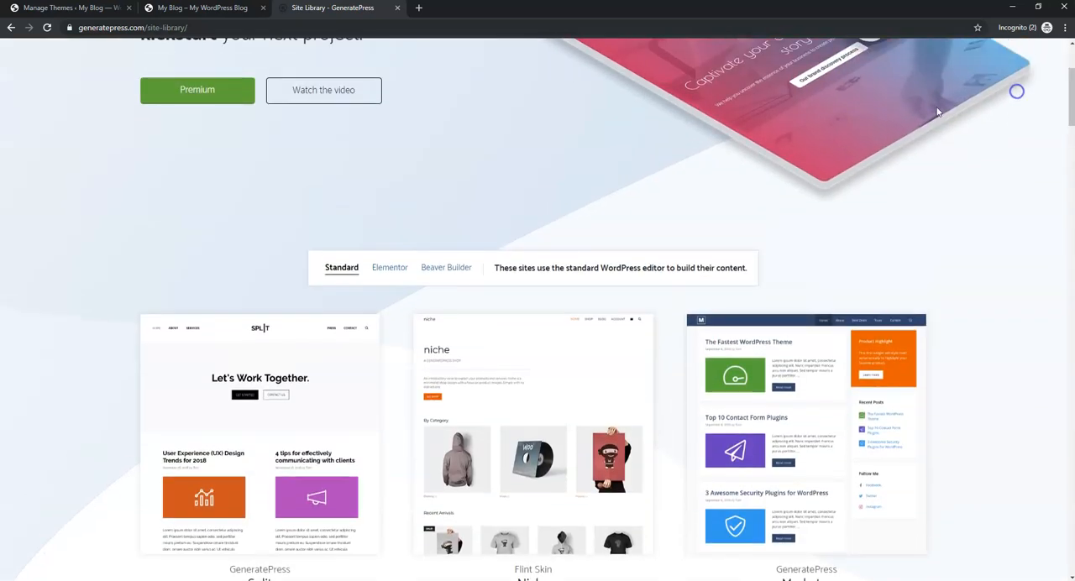
pyautogui.moveTo(907, 244)
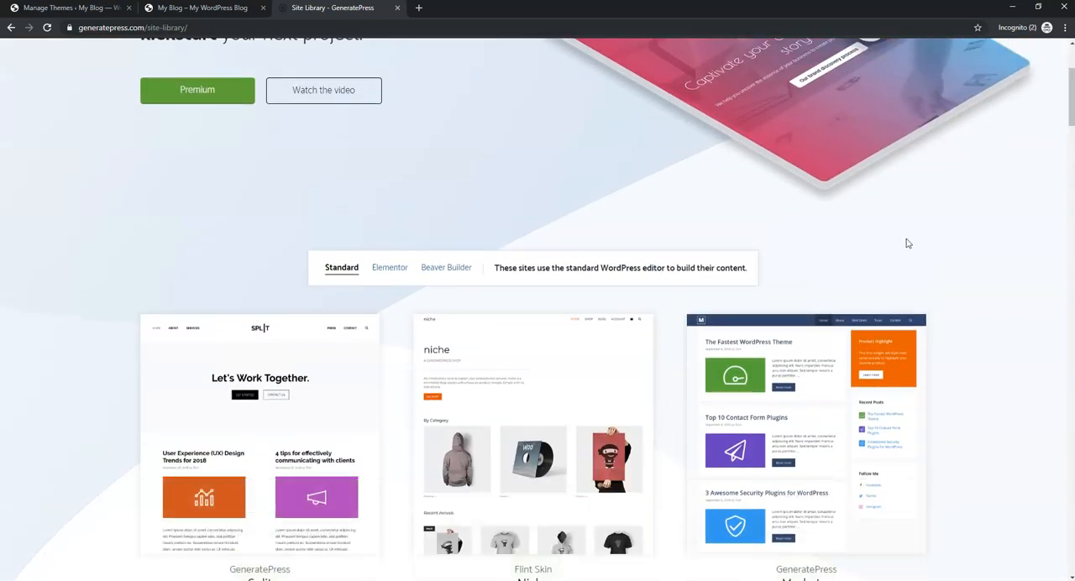
pyautogui.scroll(3)
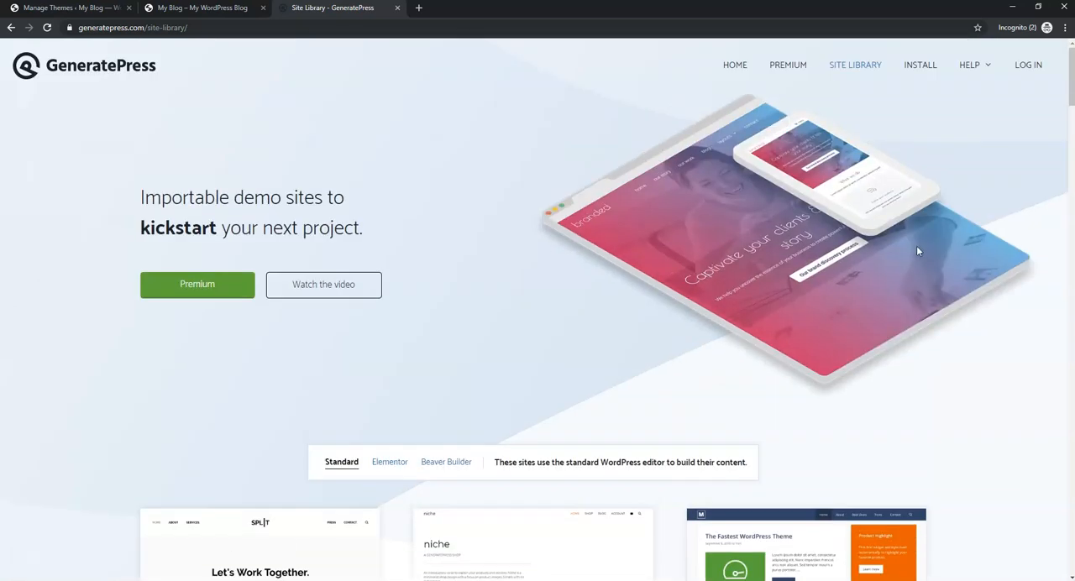
pyautogui.moveTo(484, 274)
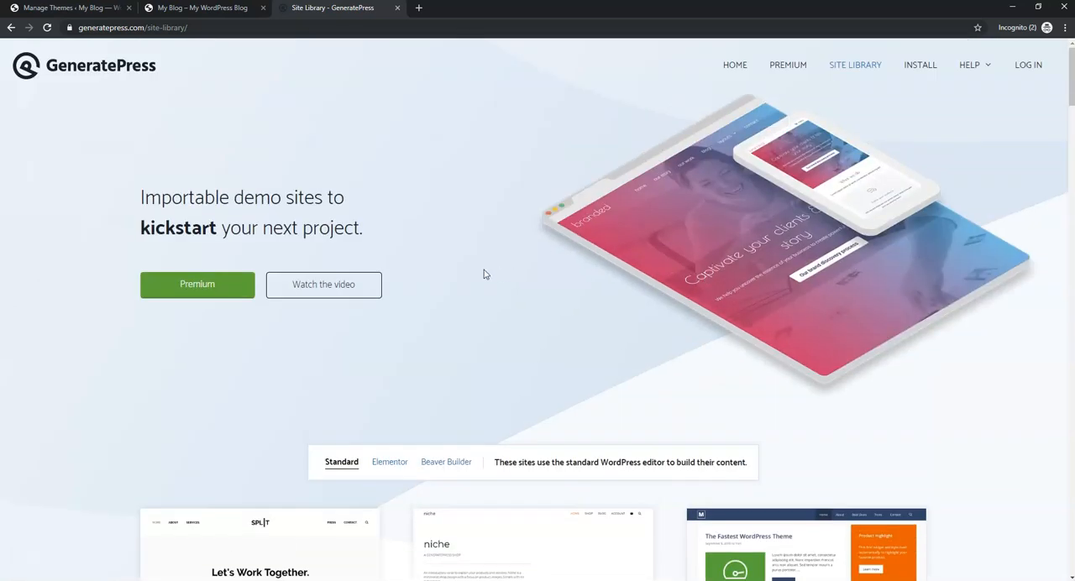
# Step: Check the blog's front page and the Site Library, then go to the dashboard's Themes screen
pyautogui.click(205, 7)
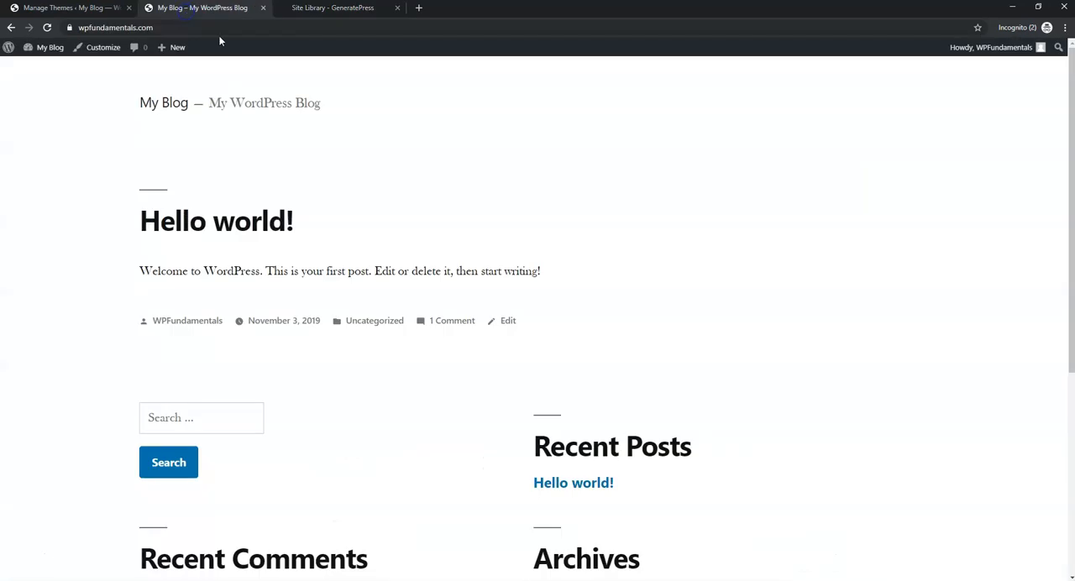
pyautogui.click(332, 7)
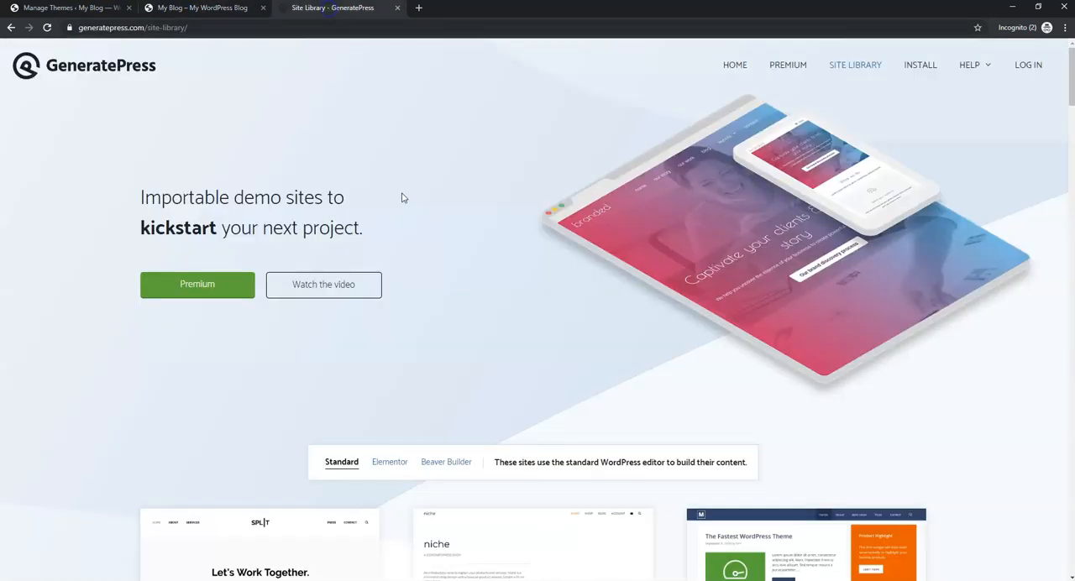
pyautogui.scroll(-3)
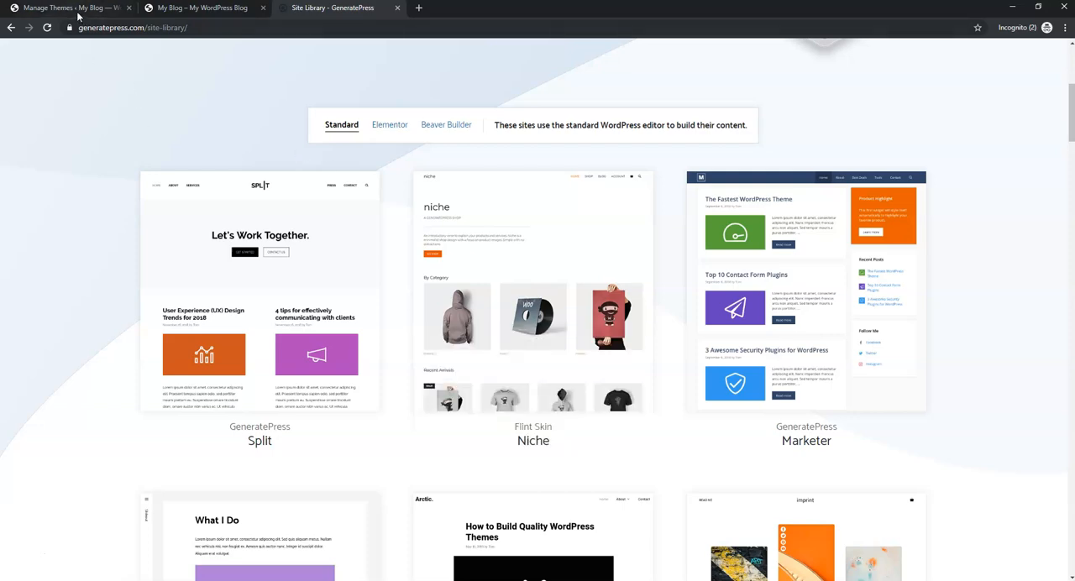
pyautogui.click(64, 7)
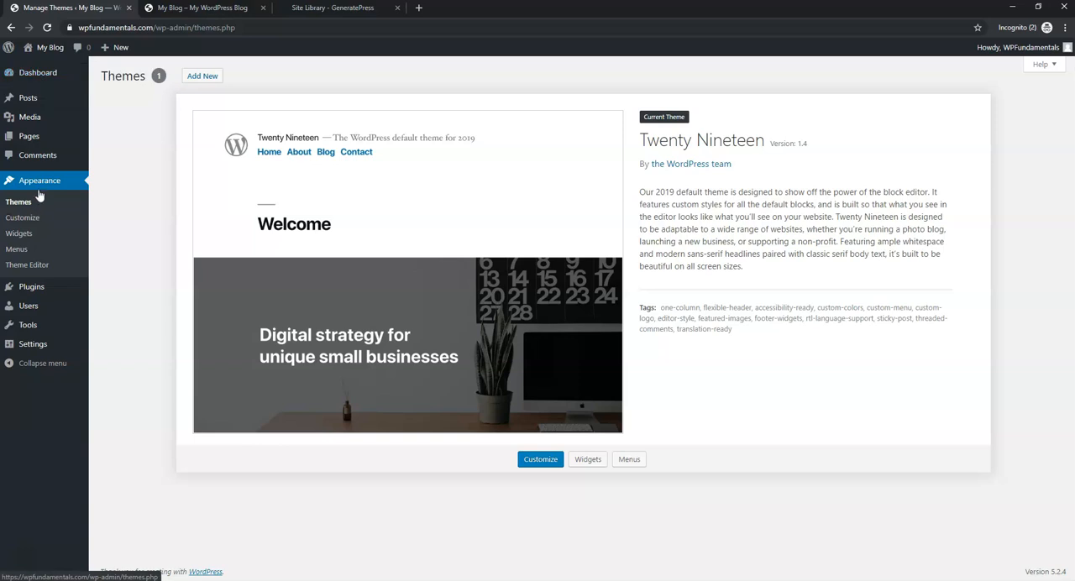
# Step: Search the theme directory for GeneratePress, install it and activate it as the blog's theme
pyautogui.click(201, 75)
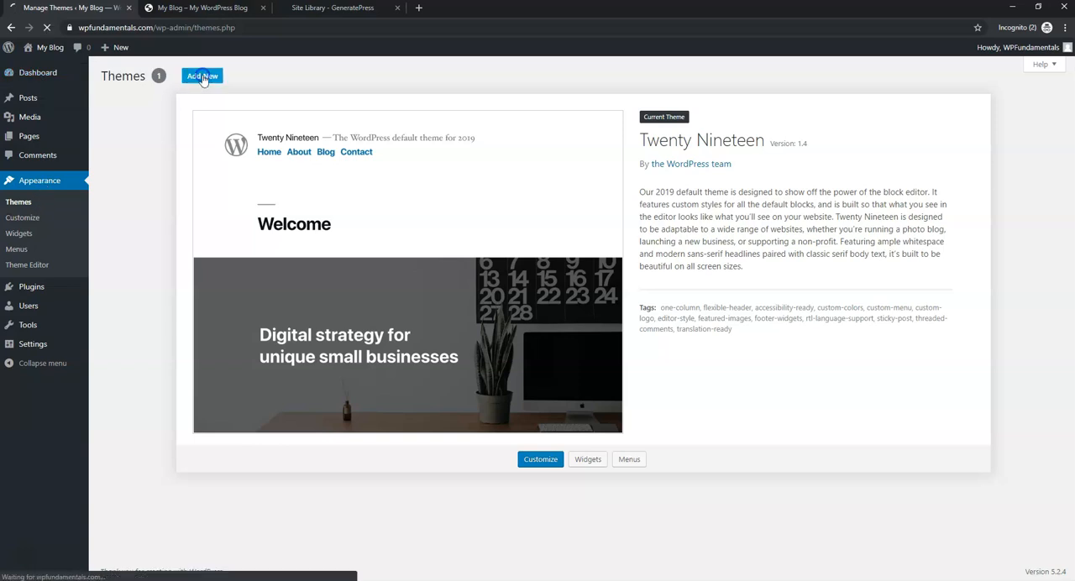
pyautogui.click(202, 75)
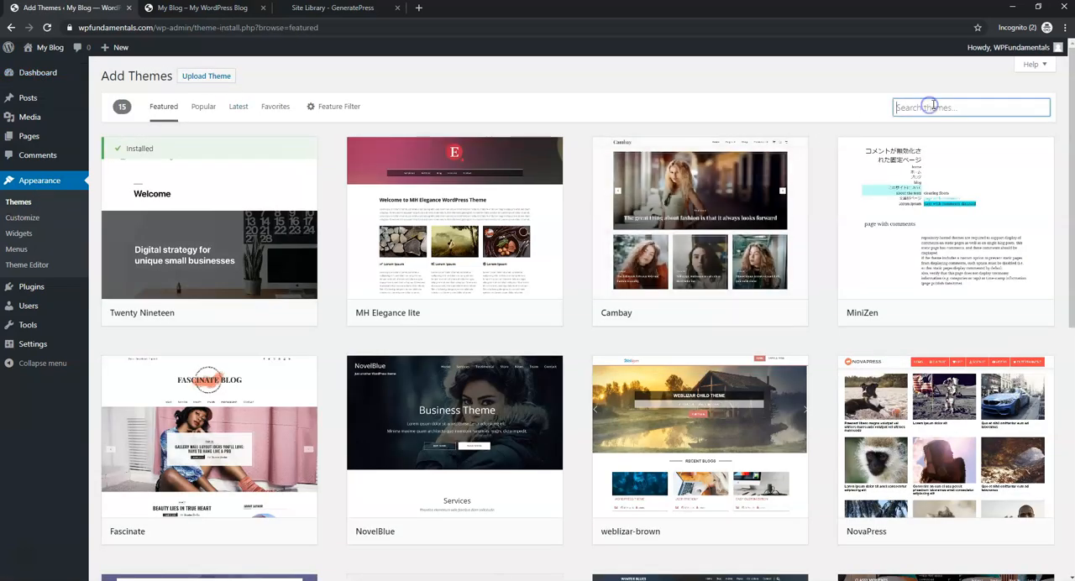
pyautogui.write('generi')
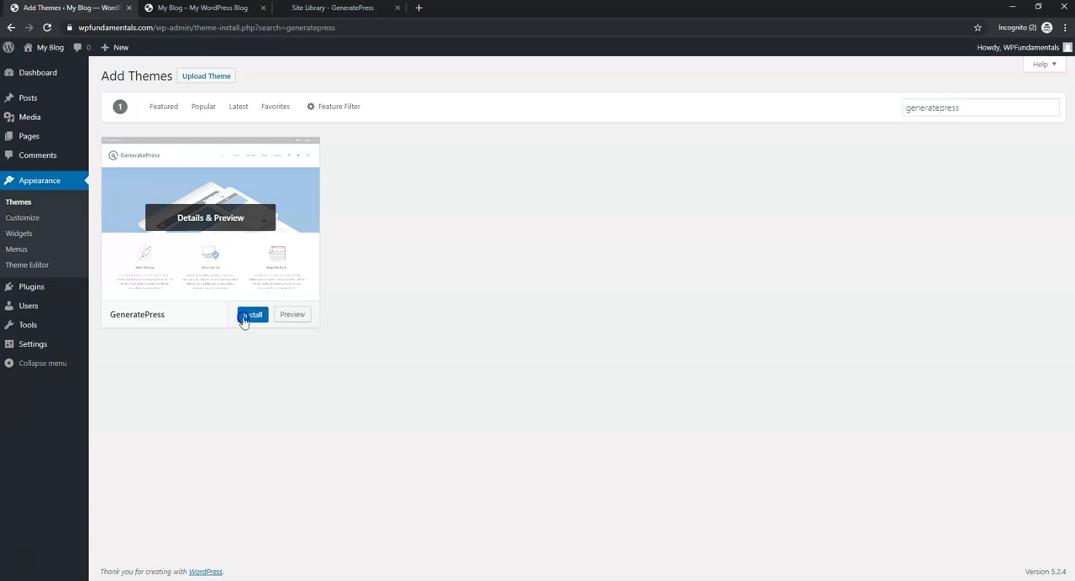
pyautogui.click(252, 314)
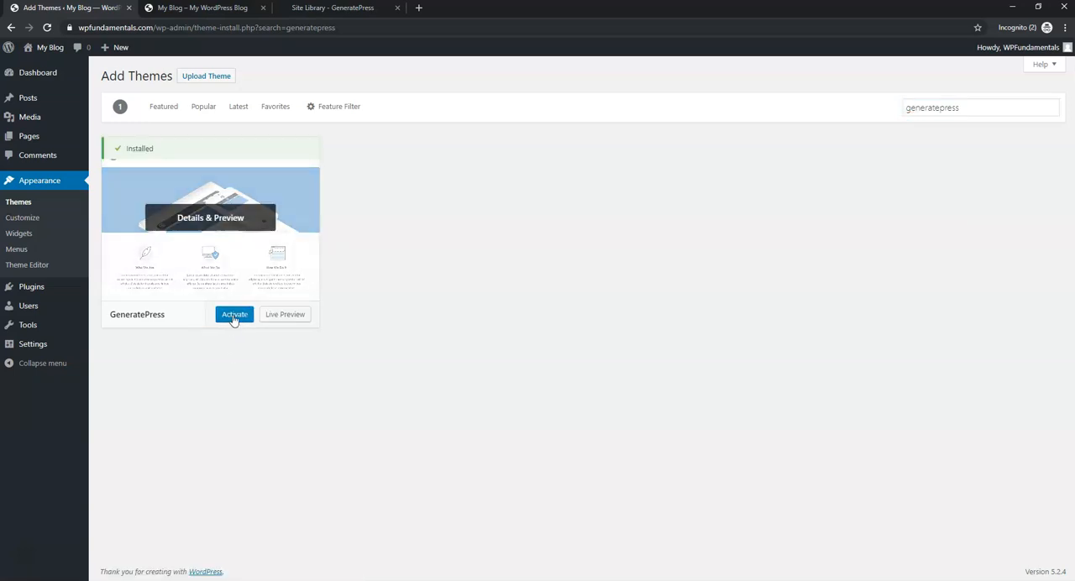
pyautogui.click(235, 314)
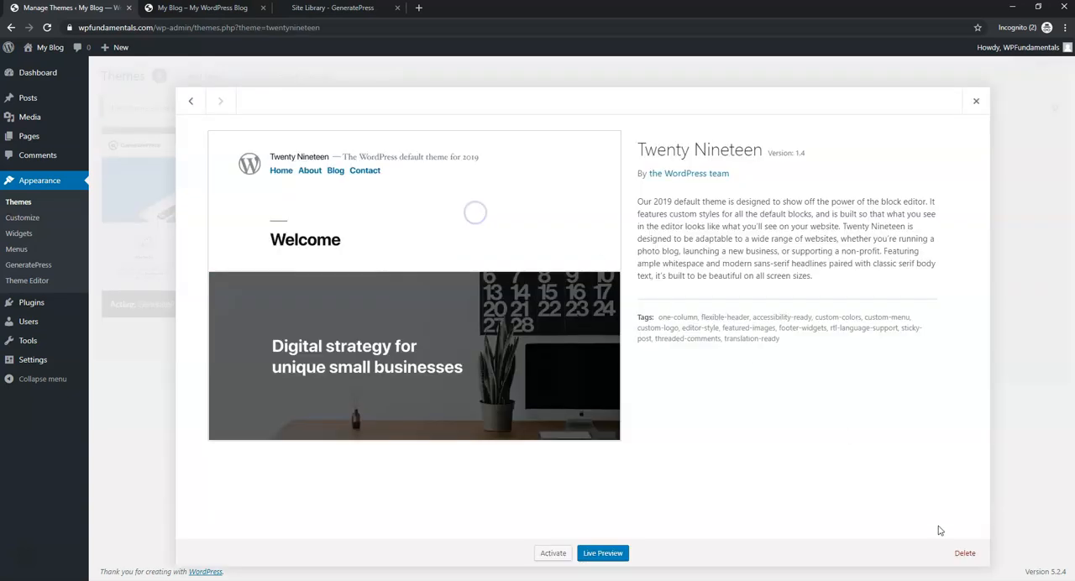
# Step: Delete the unused Twenty Nineteen theme and return to the GeneratePress Site Library page
pyautogui.click(591, 108)
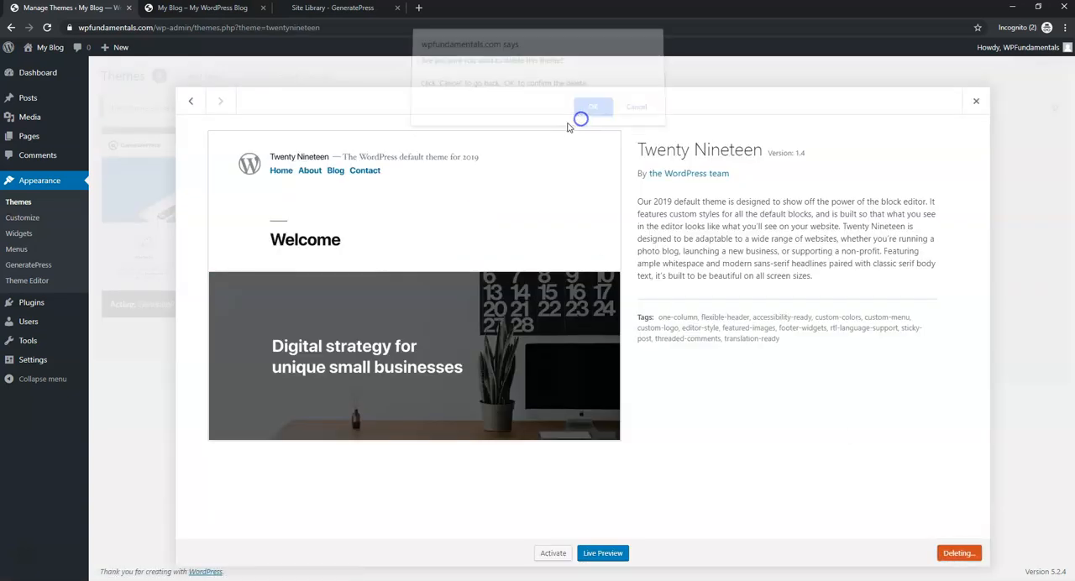
pyautogui.click(593, 108)
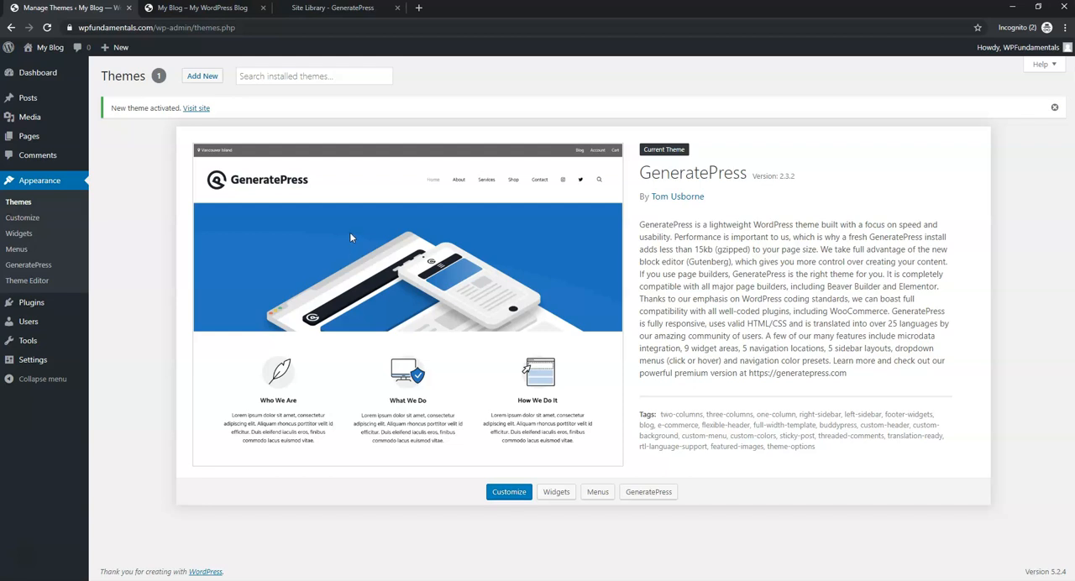
pyautogui.moveTo(358, 240)
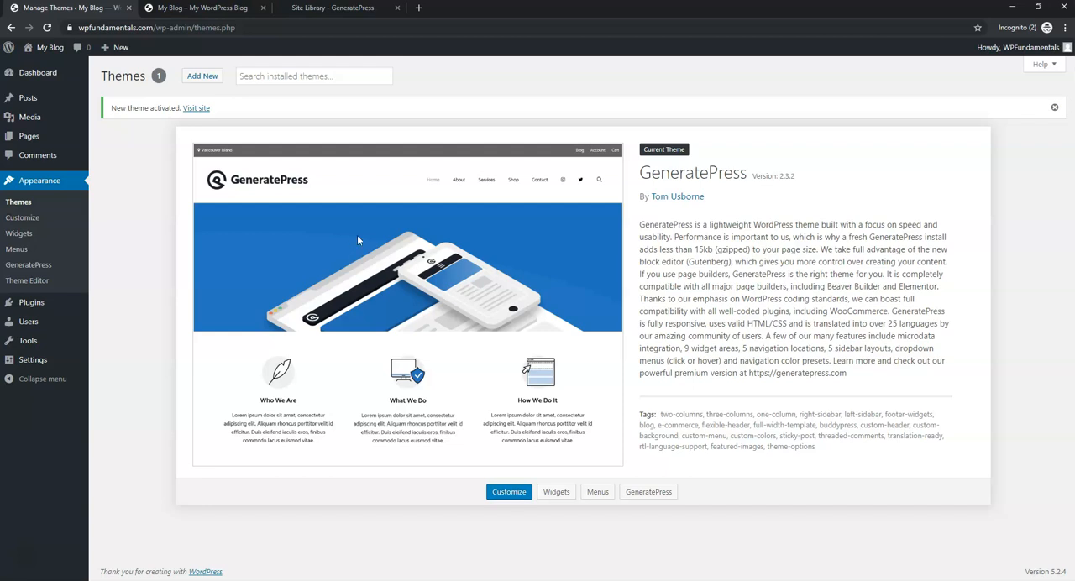
pyautogui.click(336, 7)
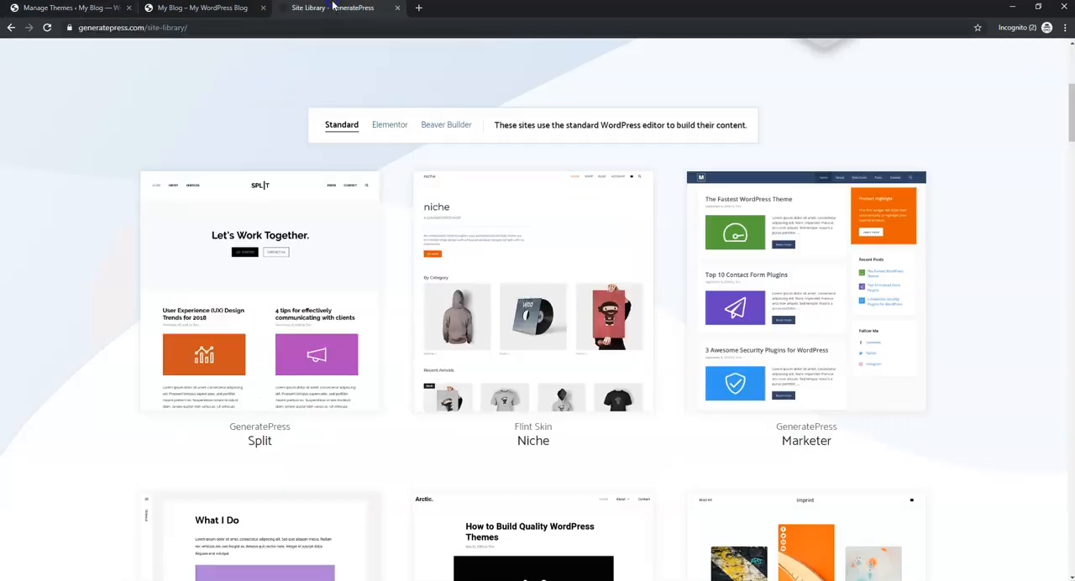
# Step: Look over the Site Library demos, then go to the WordPress Add Plugins page
pyautogui.scroll(3)
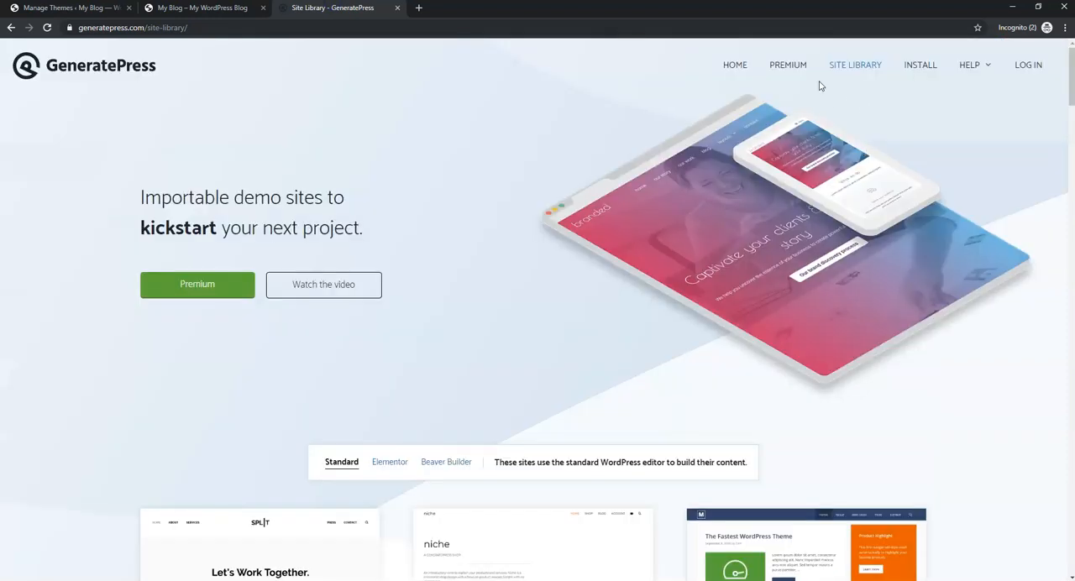
pyautogui.moveTo(632, 366)
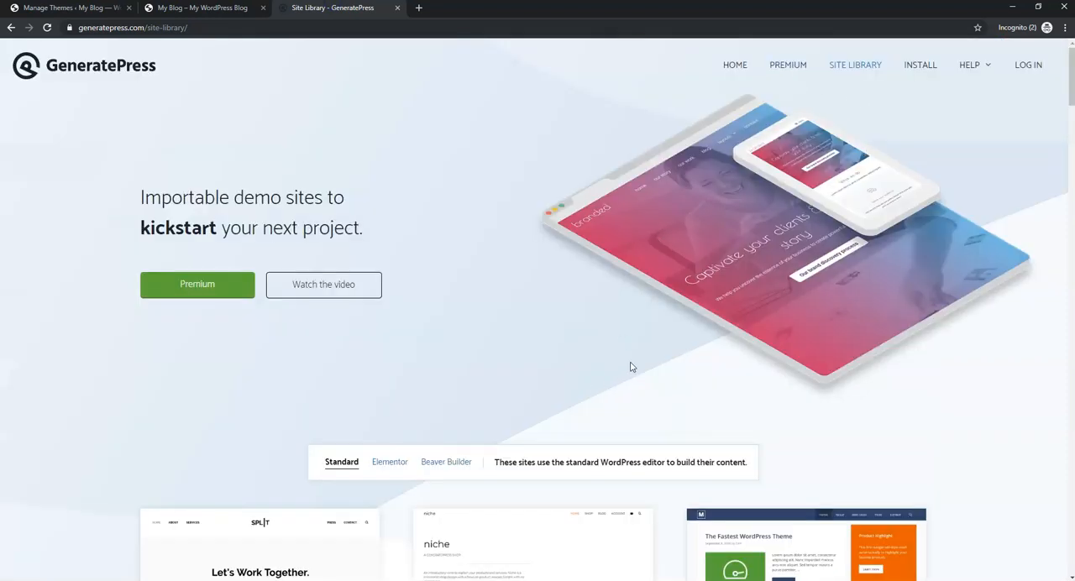
pyautogui.moveTo(723, 206)
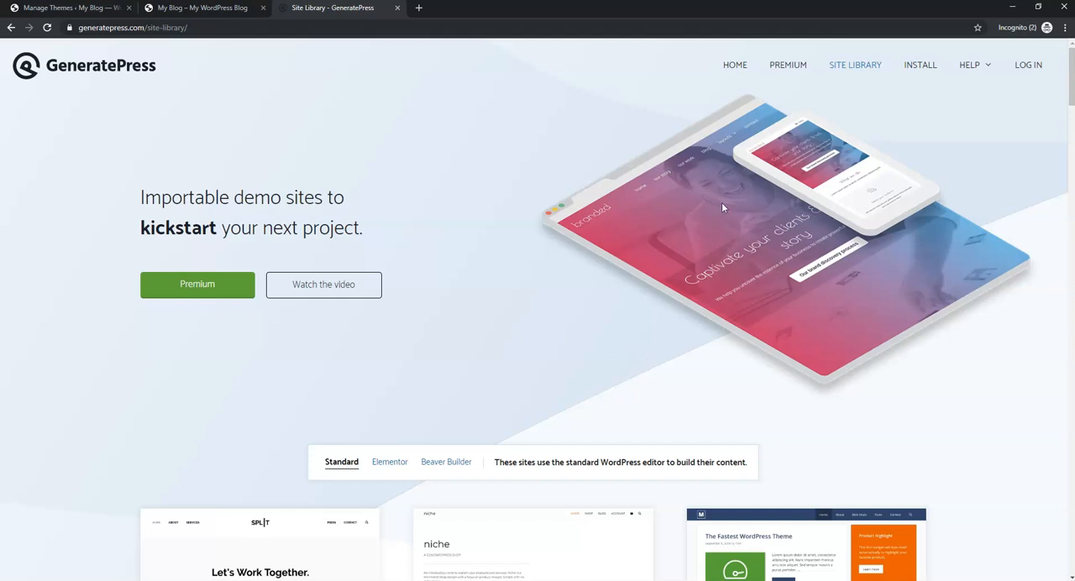
pyautogui.moveTo(870, 121)
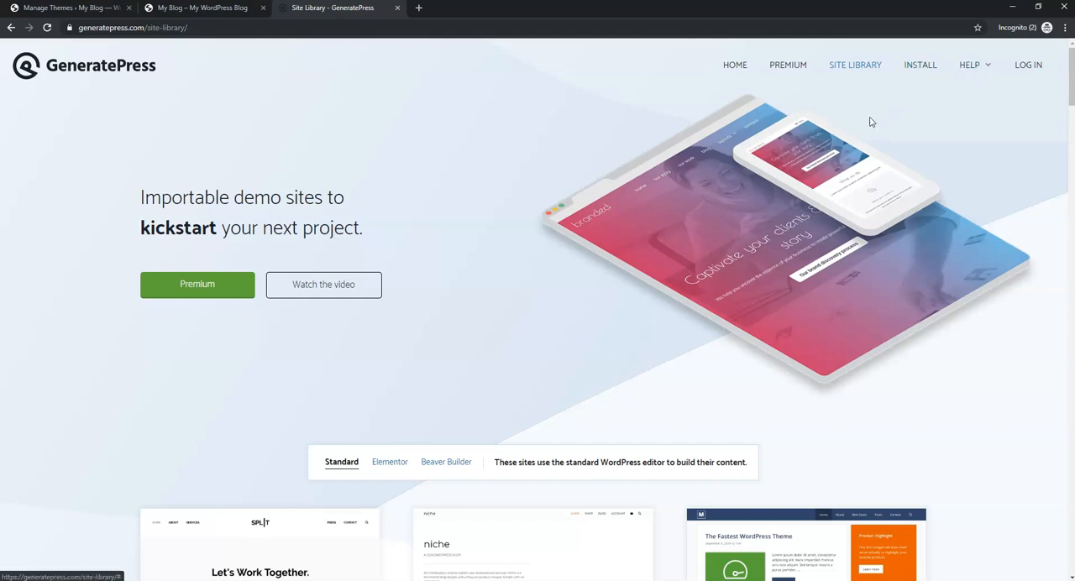
pyautogui.moveTo(729, 198)
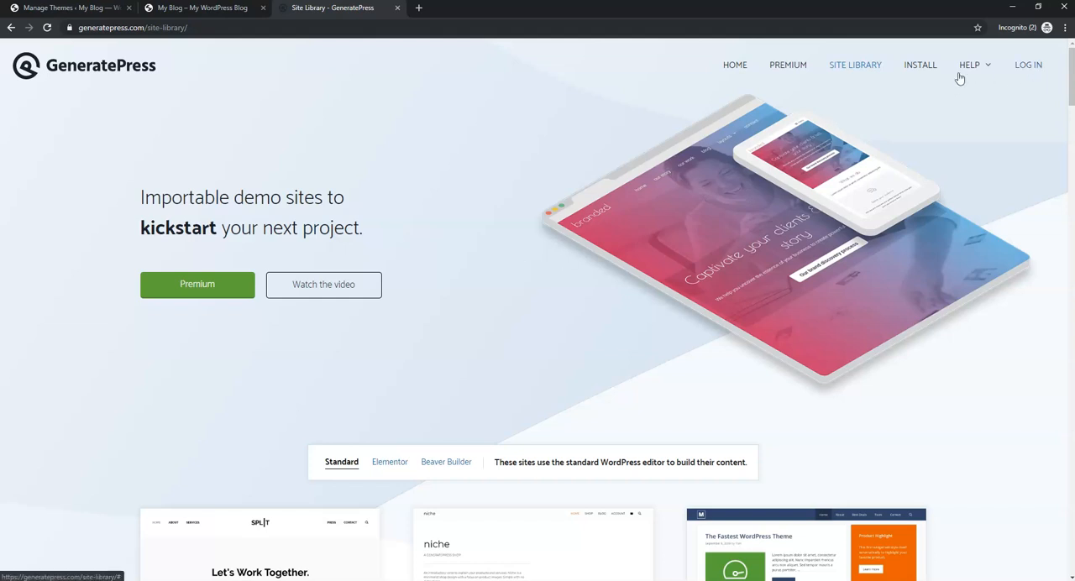
pyautogui.moveTo(504, 151)
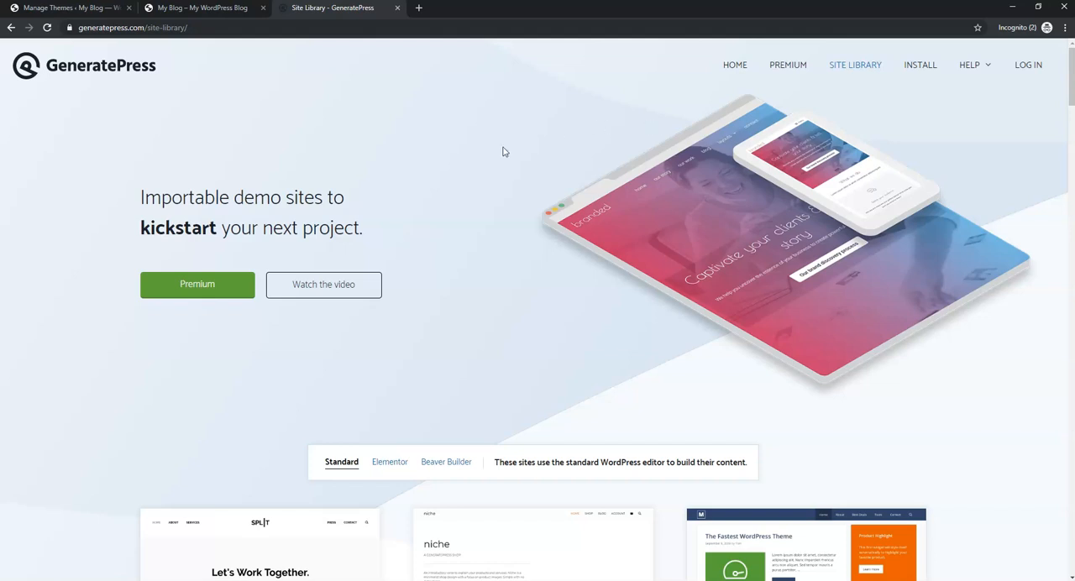
pyautogui.moveTo(50, 7)
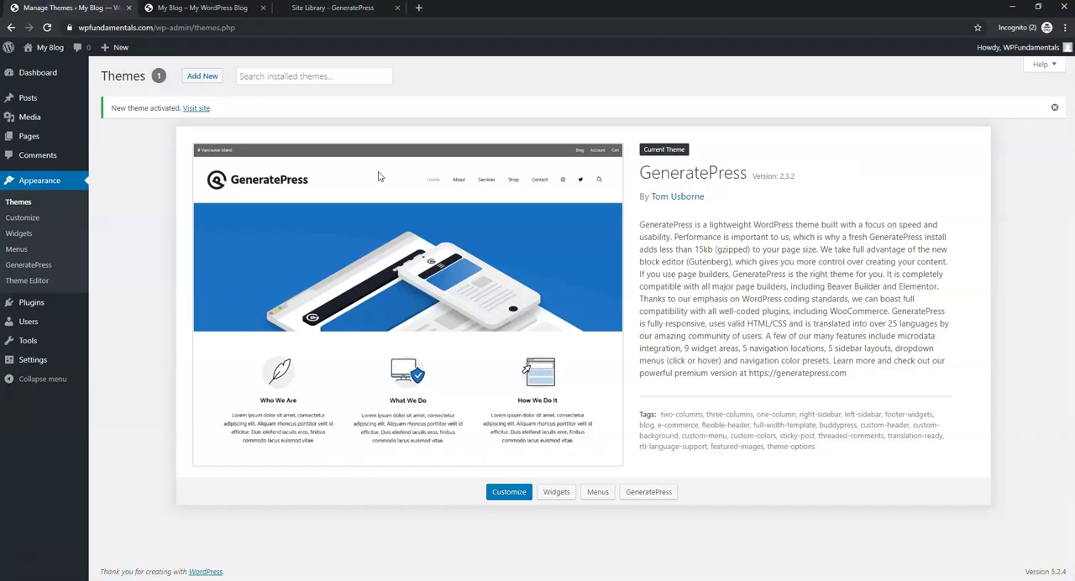
pyautogui.moveTo(30, 303)
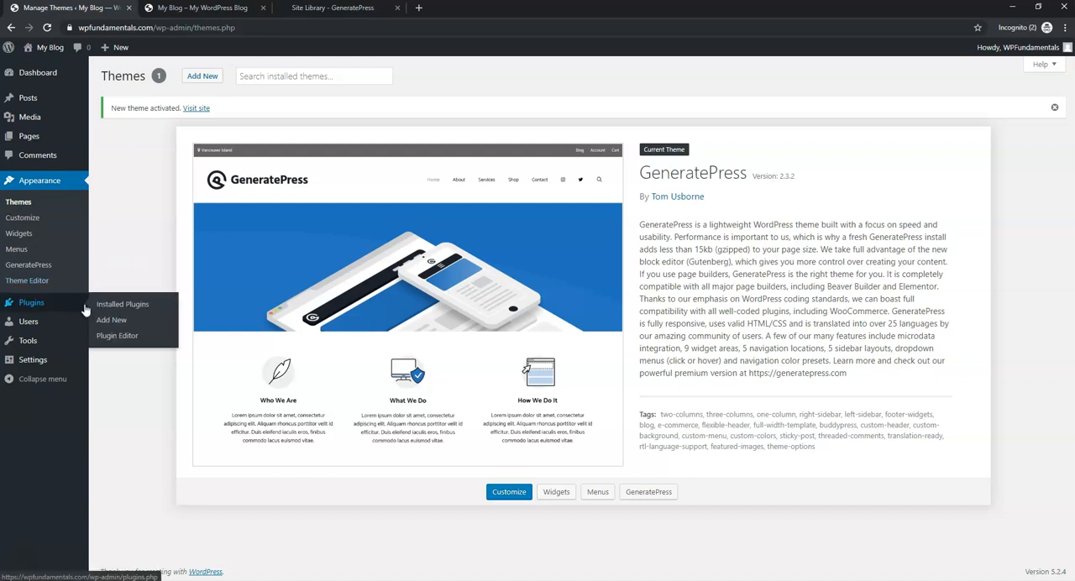
pyautogui.click(110, 319)
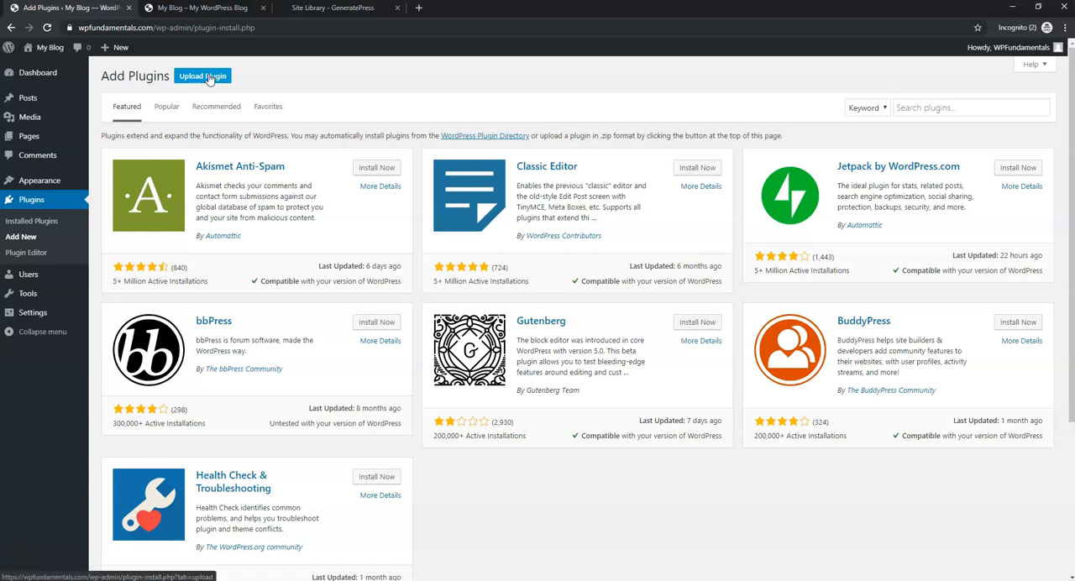
# Step: Upload gp-premium-1.8.3.zip from Downloads and install it as a plugin
pyautogui.click(202, 76)
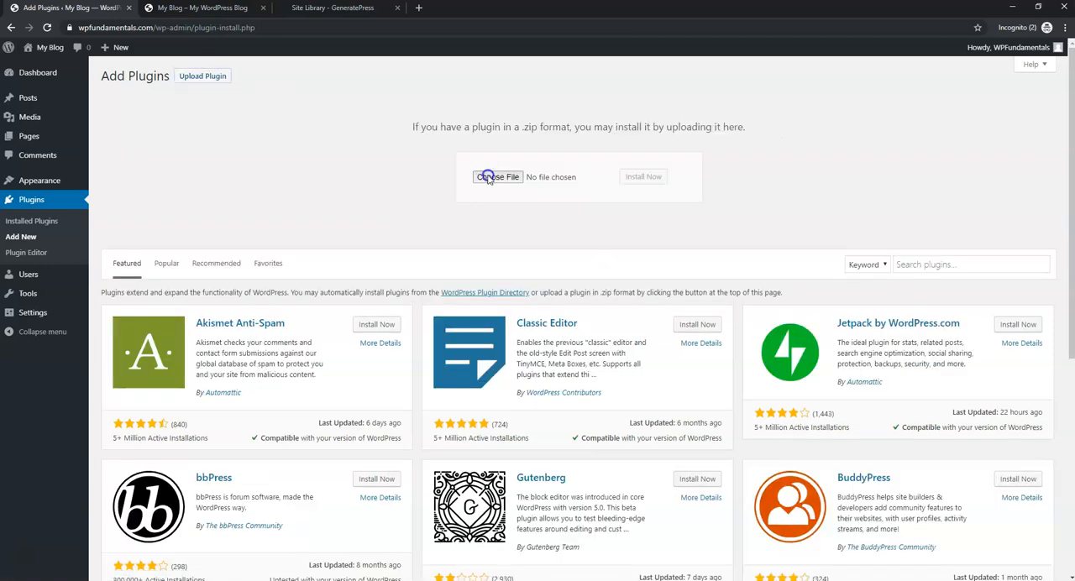
pyautogui.click(497, 176)
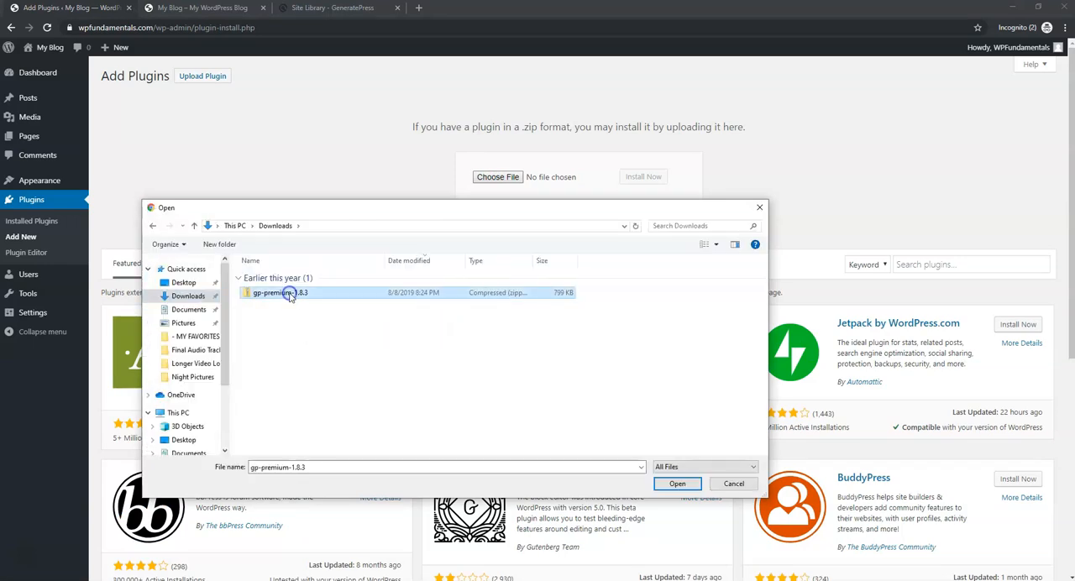
pyautogui.moveTo(306, 298)
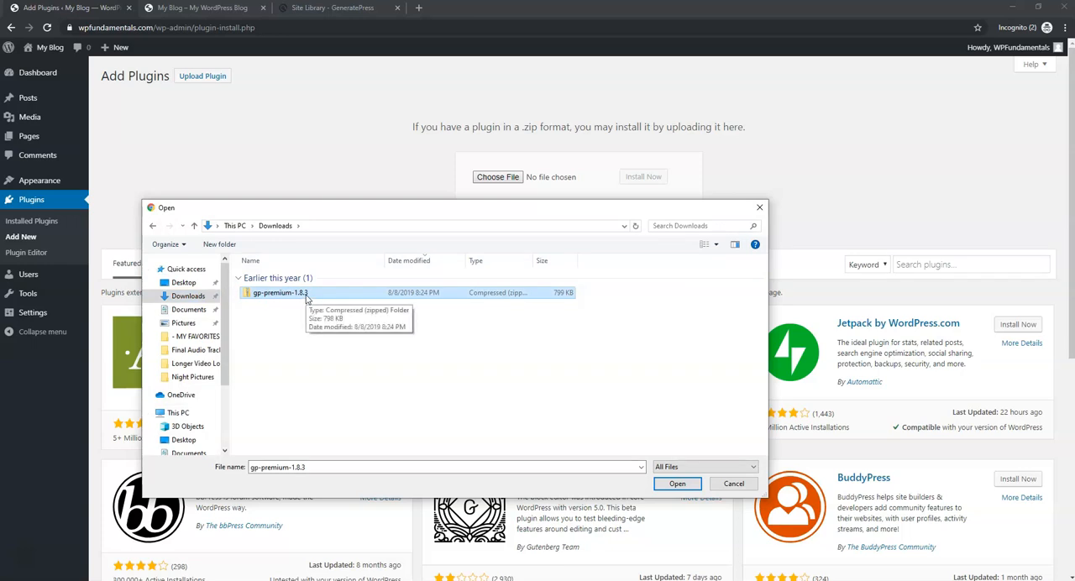
pyautogui.click(677, 483)
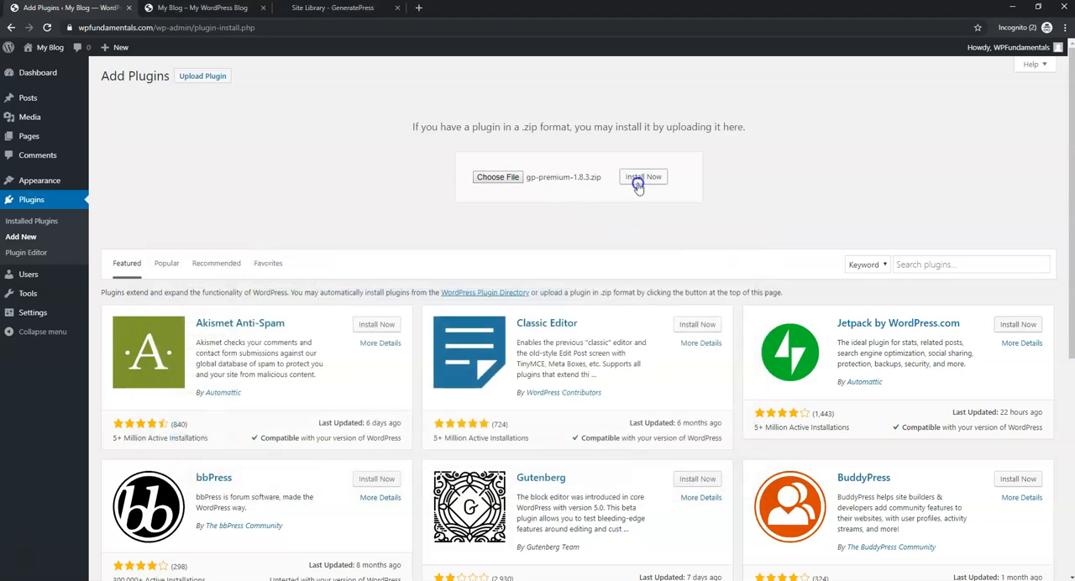
pyautogui.click(642, 176)
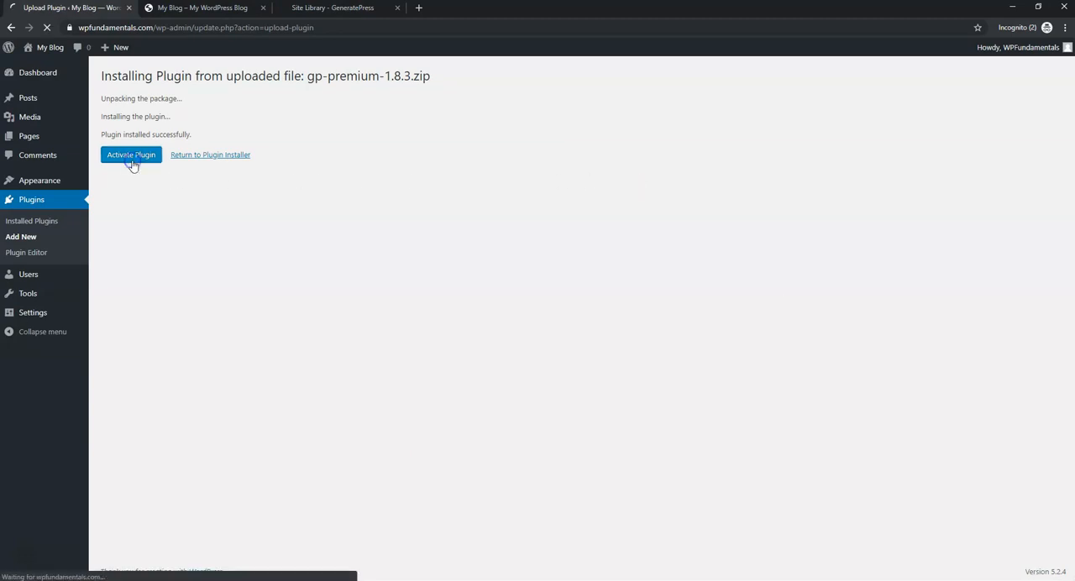
# Step: Activate the GP Premium plugin and switch back to the Site Library page
pyautogui.click(131, 155)
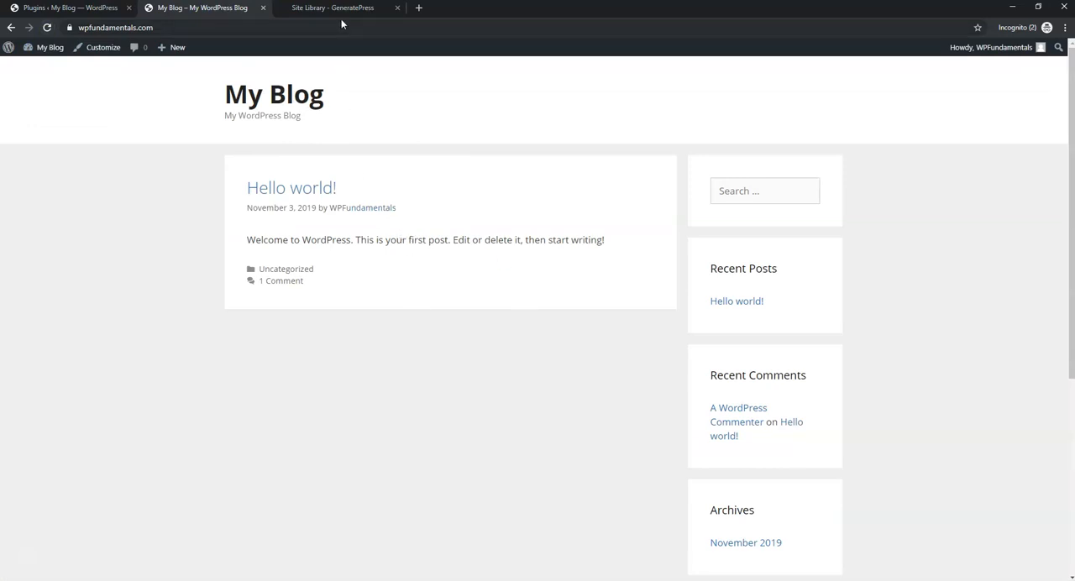
pyautogui.click(333, 6)
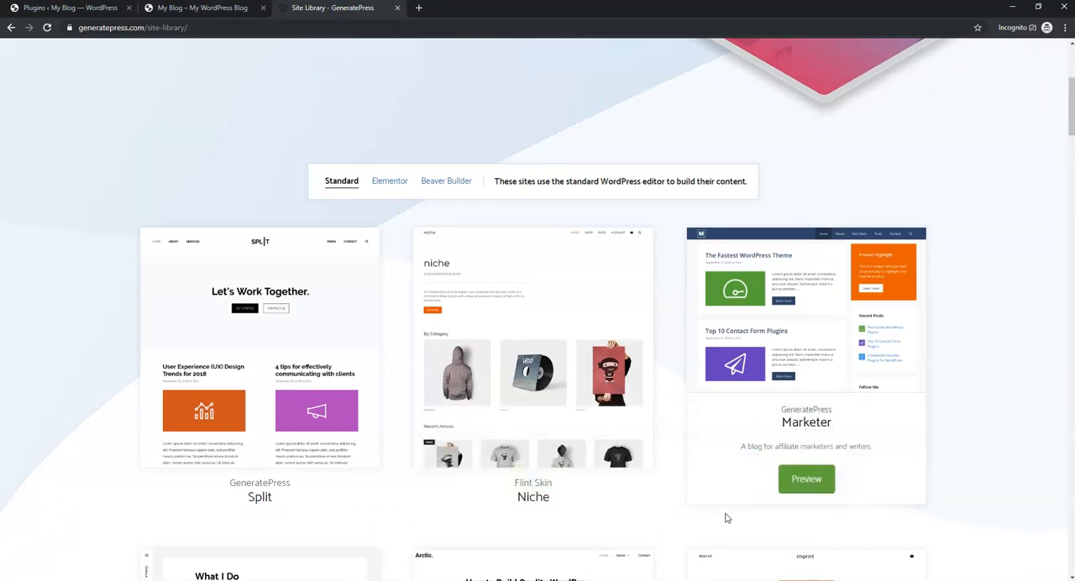
pyautogui.moveTo(366, 131)
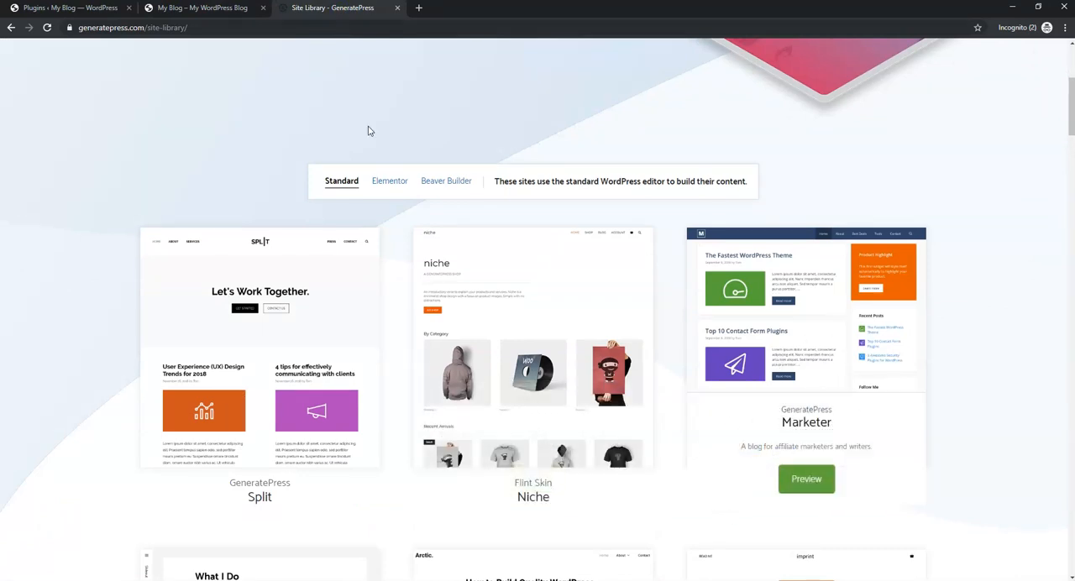
# Step: On the GP Premium module settings, select all modules and bulk-activate them
pyautogui.click(67, 7)
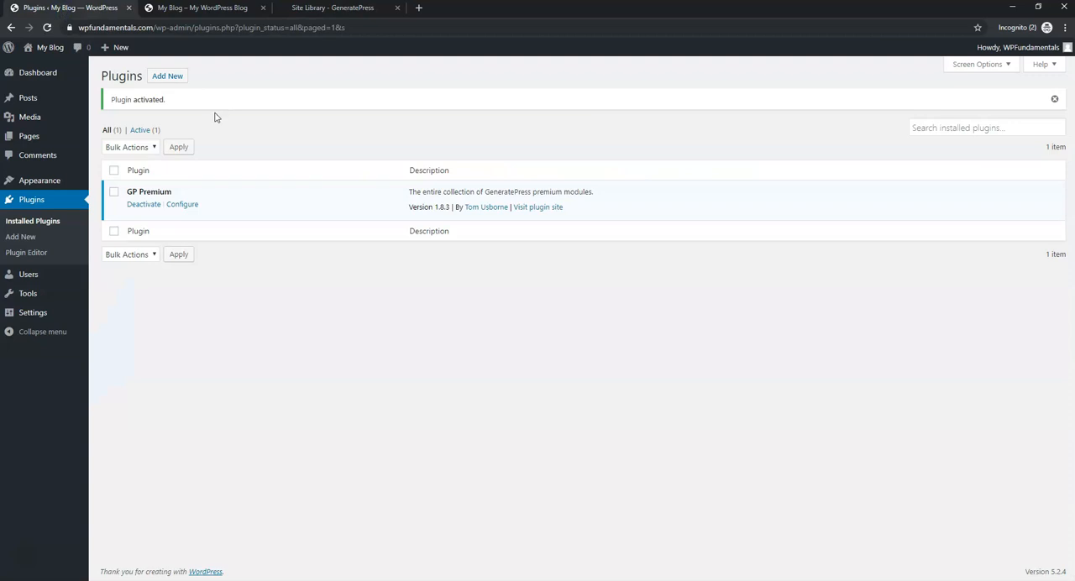
pyautogui.moveTo(178, 208)
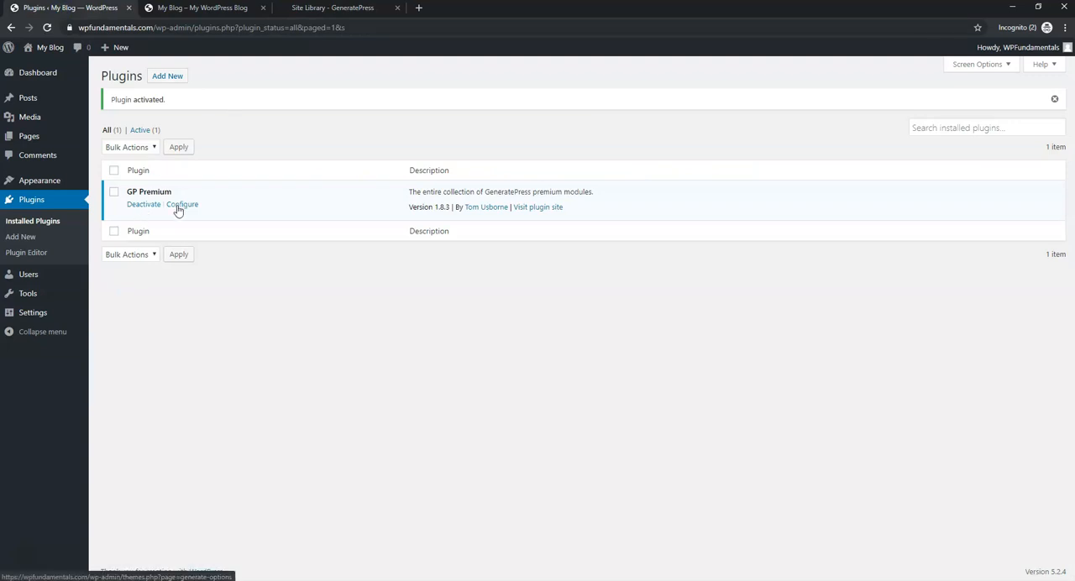
pyautogui.click(182, 203)
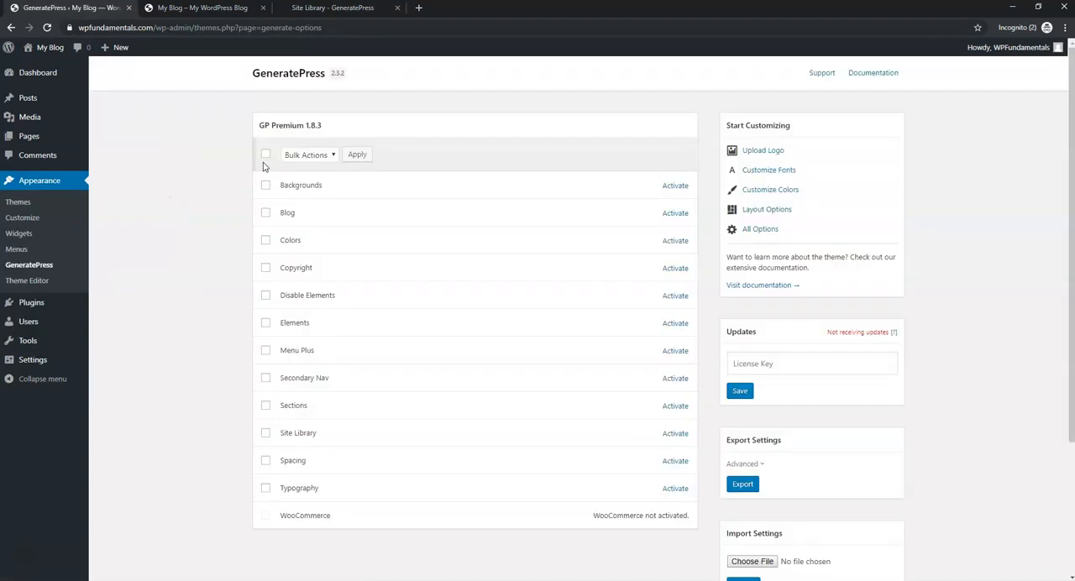
pyautogui.click(266, 154)
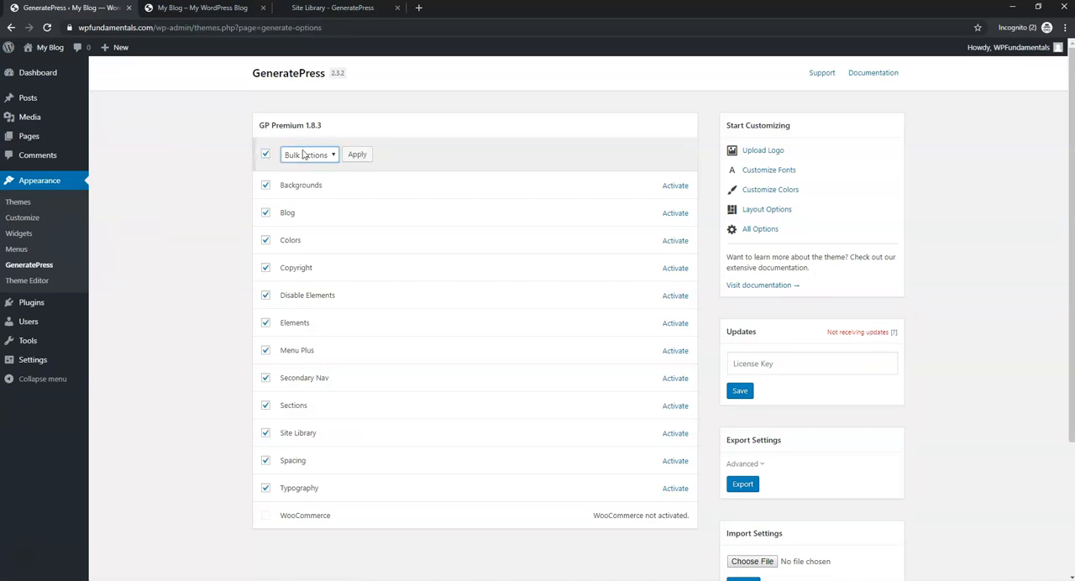
pyautogui.click(309, 154)
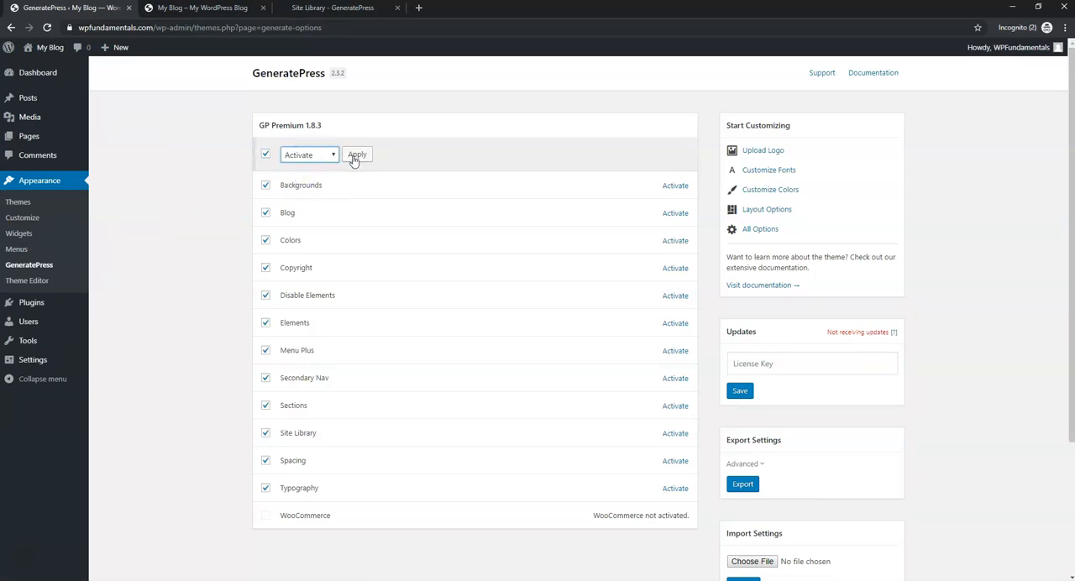
pyautogui.click(357, 154)
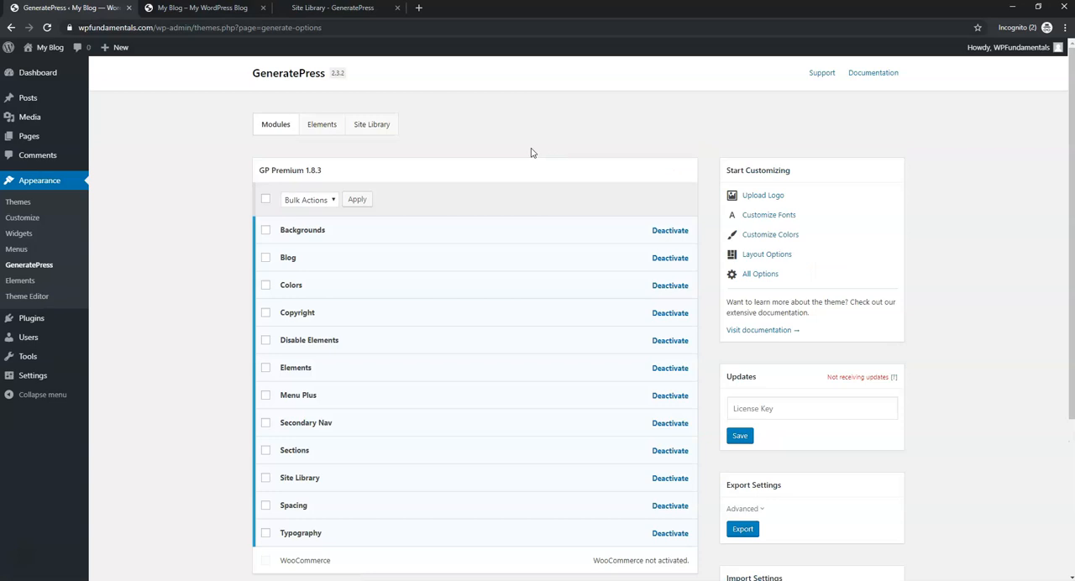
pyautogui.moveTo(551, 279)
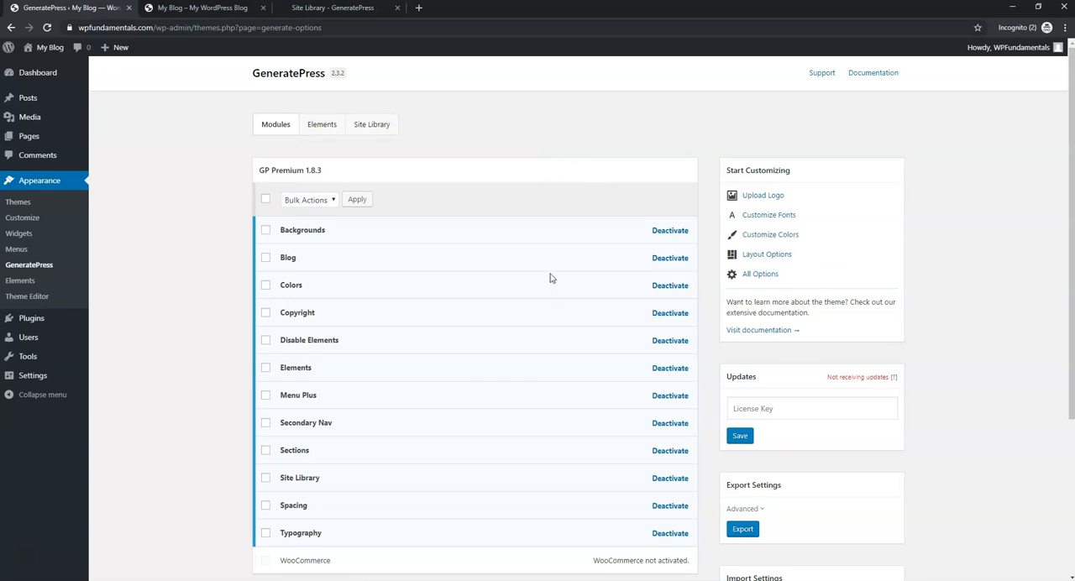
# Step: Browse the built-in Site Library and open the Marketer demo's import screen
pyautogui.click(371, 124)
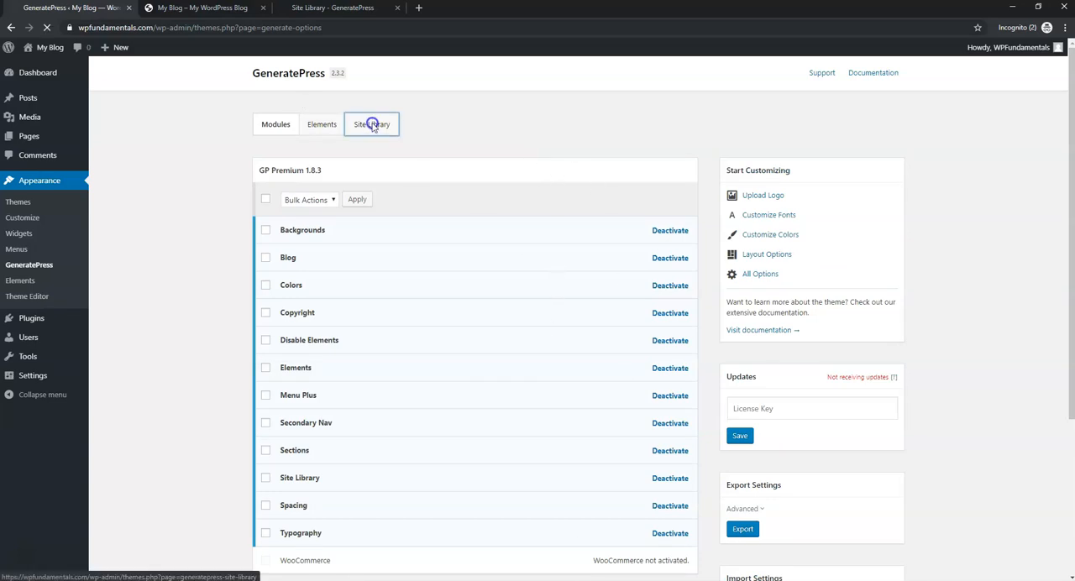
pyautogui.click(372, 124)
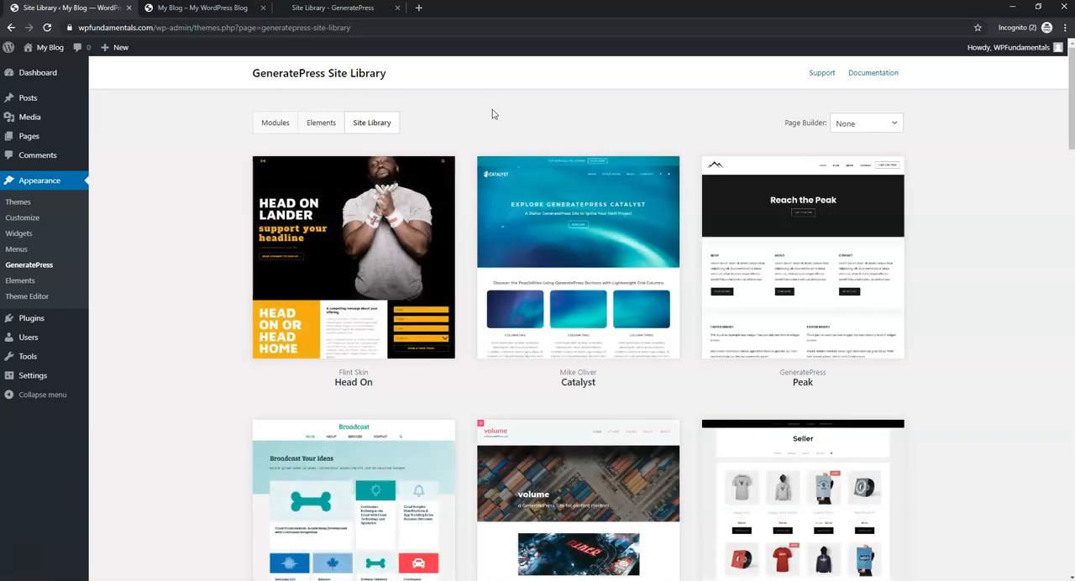
pyautogui.scroll(-3)
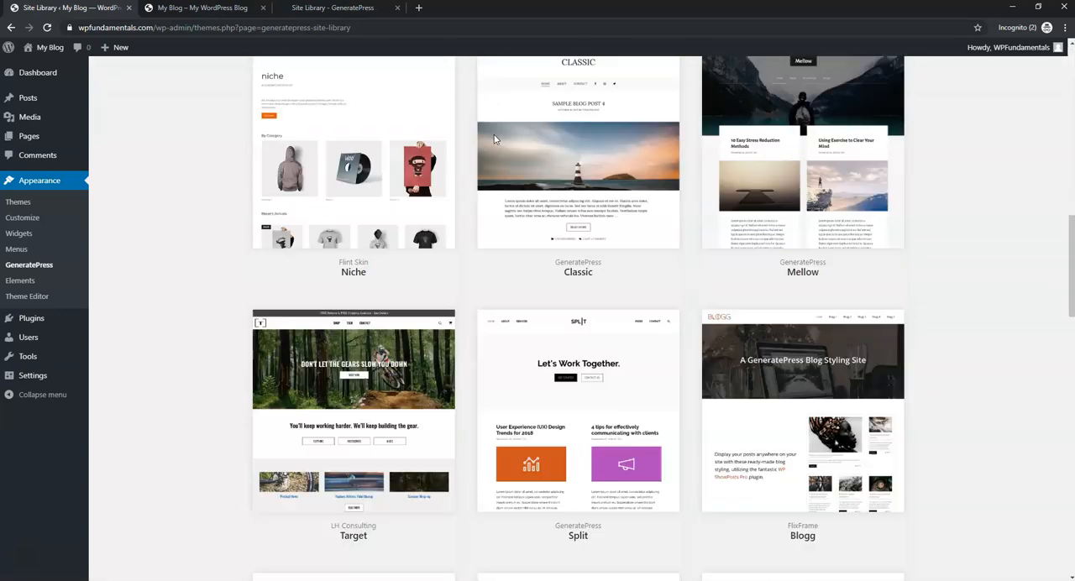
pyautogui.scroll(-3)
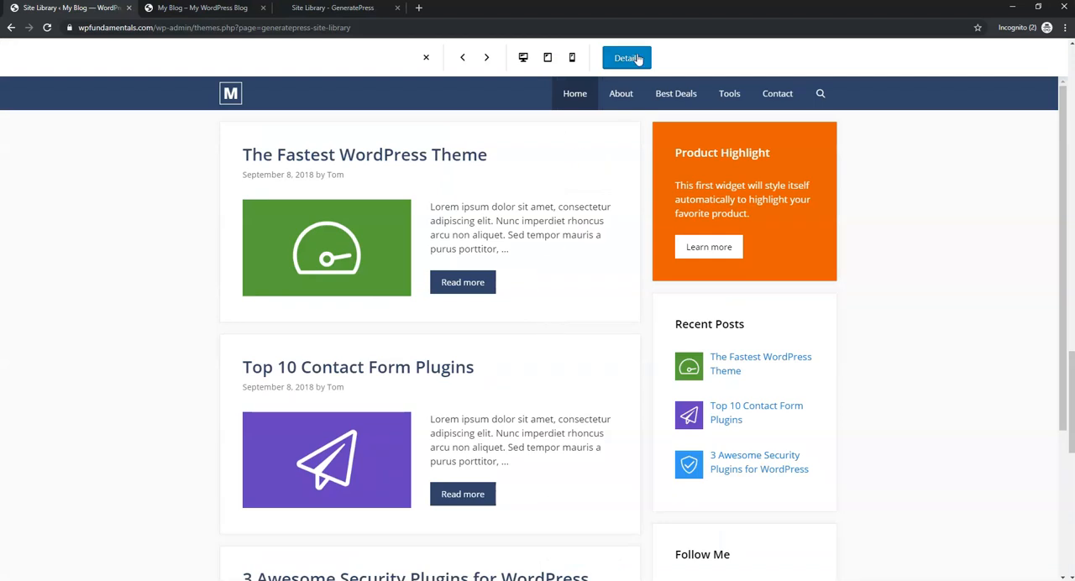
pyautogui.click(427, 57)
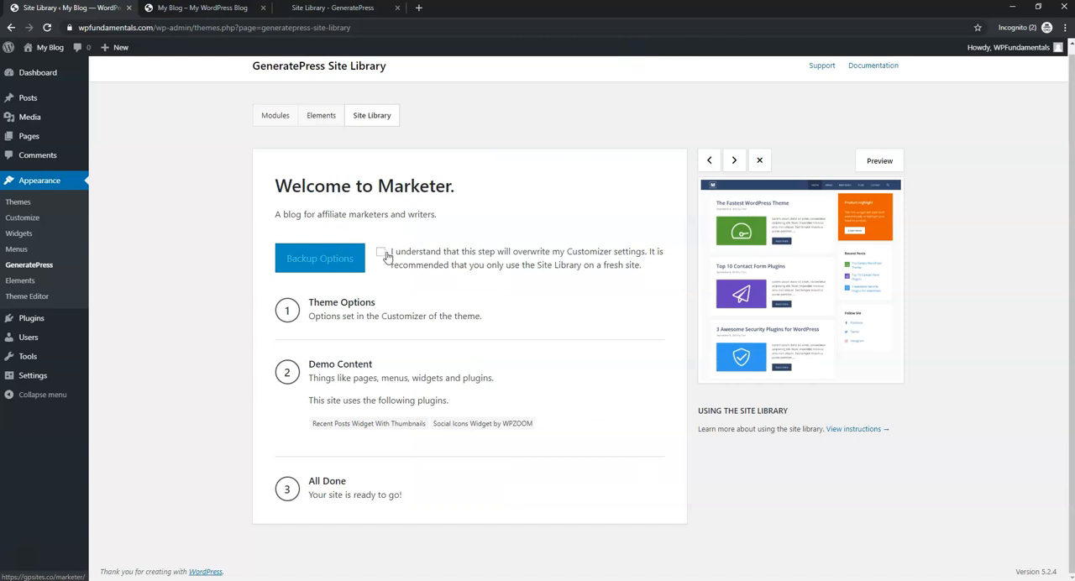
# Step: Back up current settings, import Marketer theme options, acknowledge the warning and import demo content and plugins
pyautogui.click(320, 259)
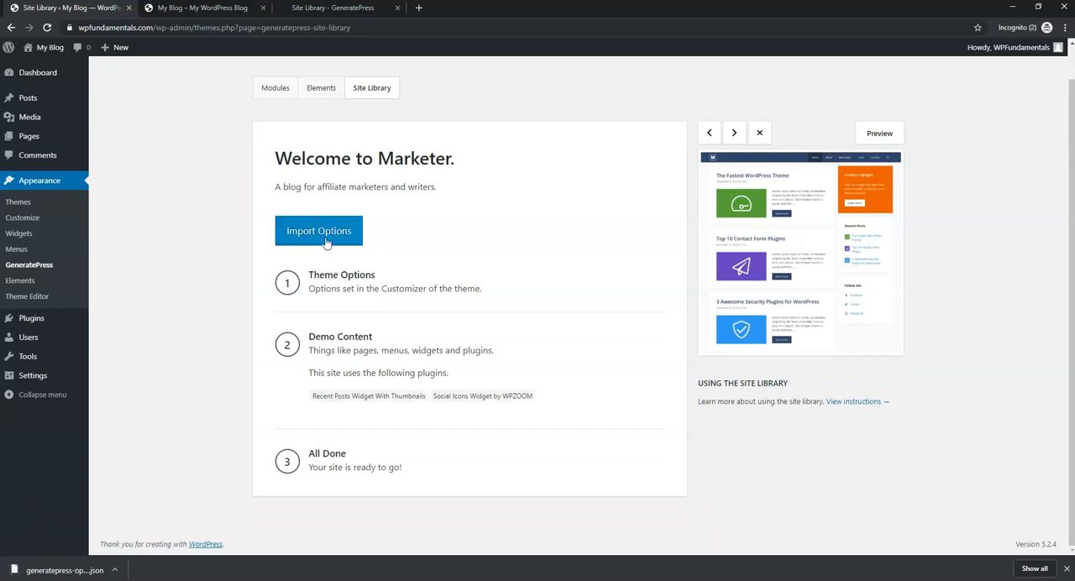
pyautogui.click(319, 232)
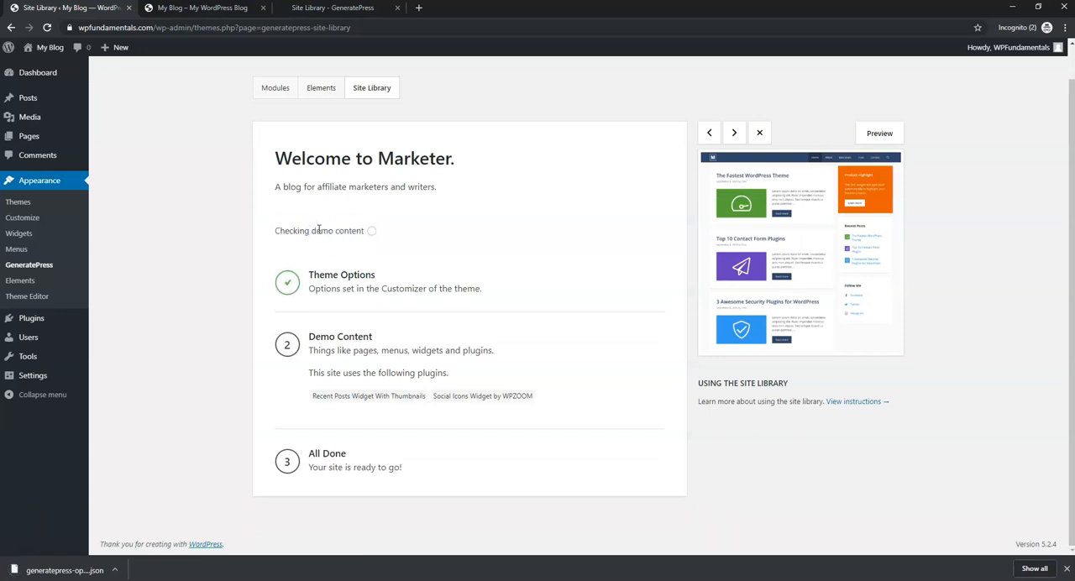
pyautogui.click(379, 225)
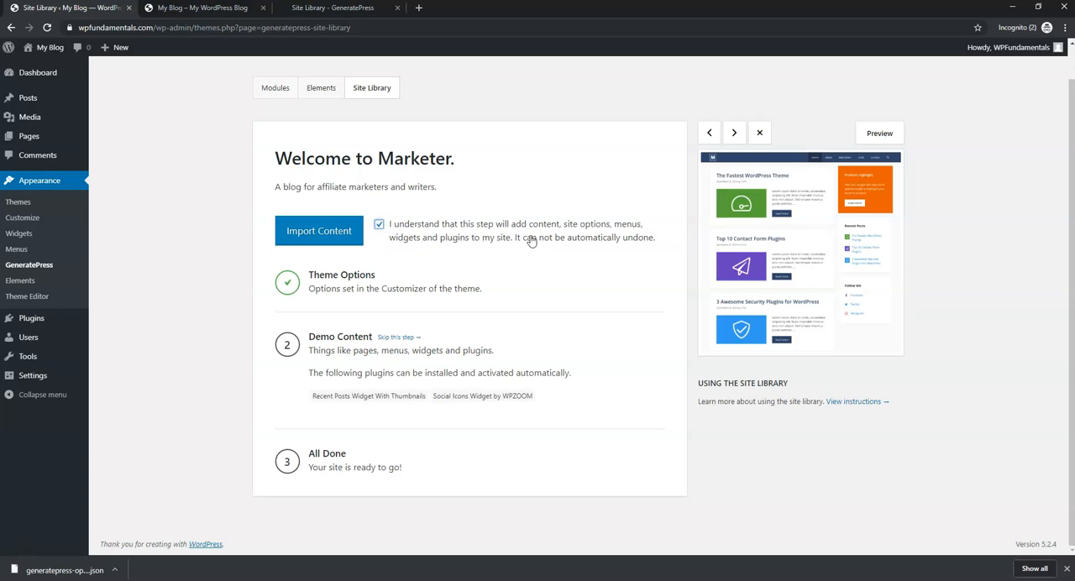
pyautogui.moveTo(376, 249)
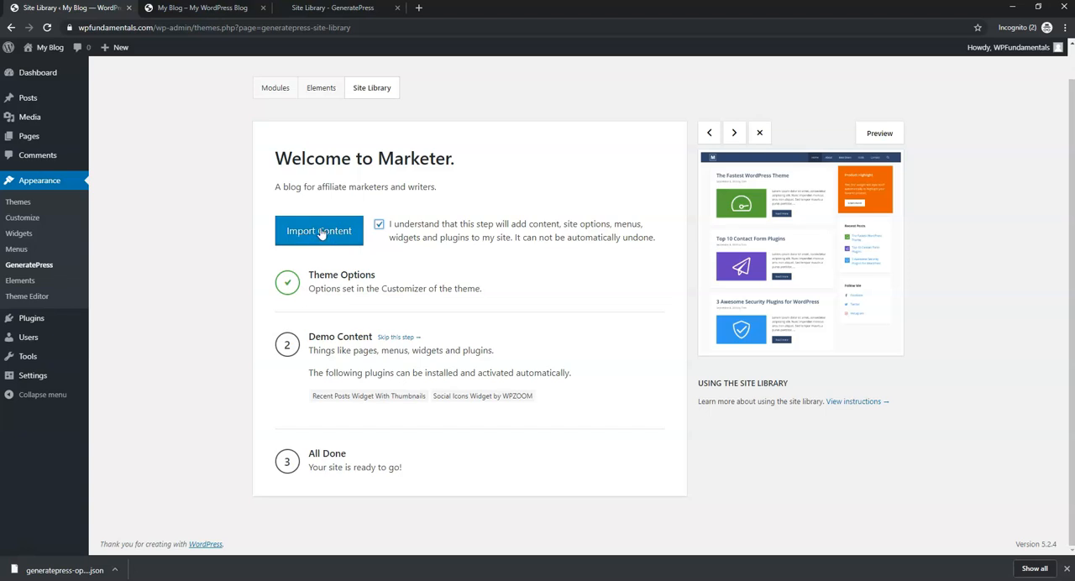
pyautogui.click(319, 232)
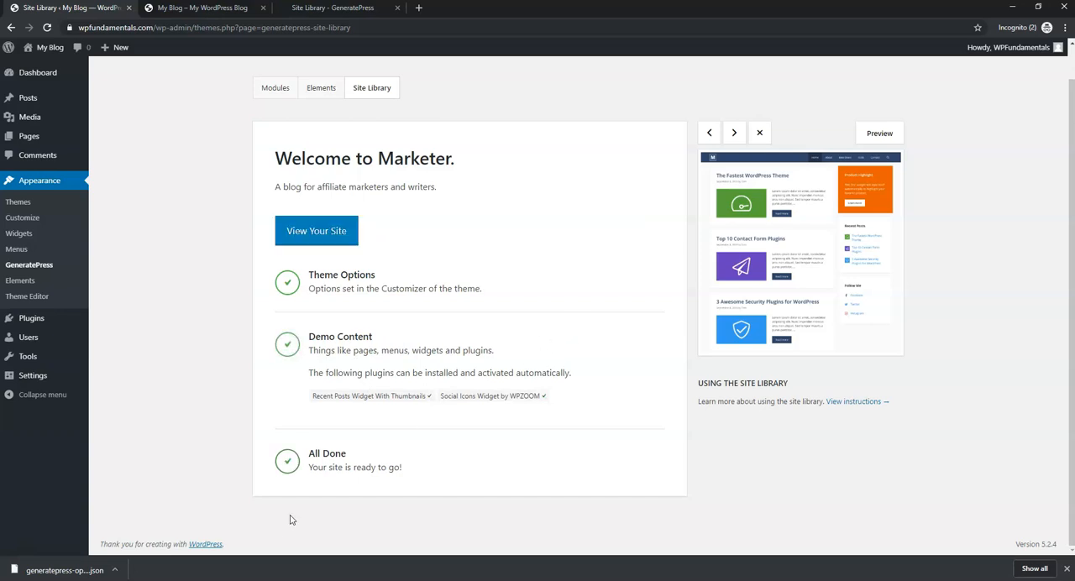
pyautogui.moveTo(315, 232)
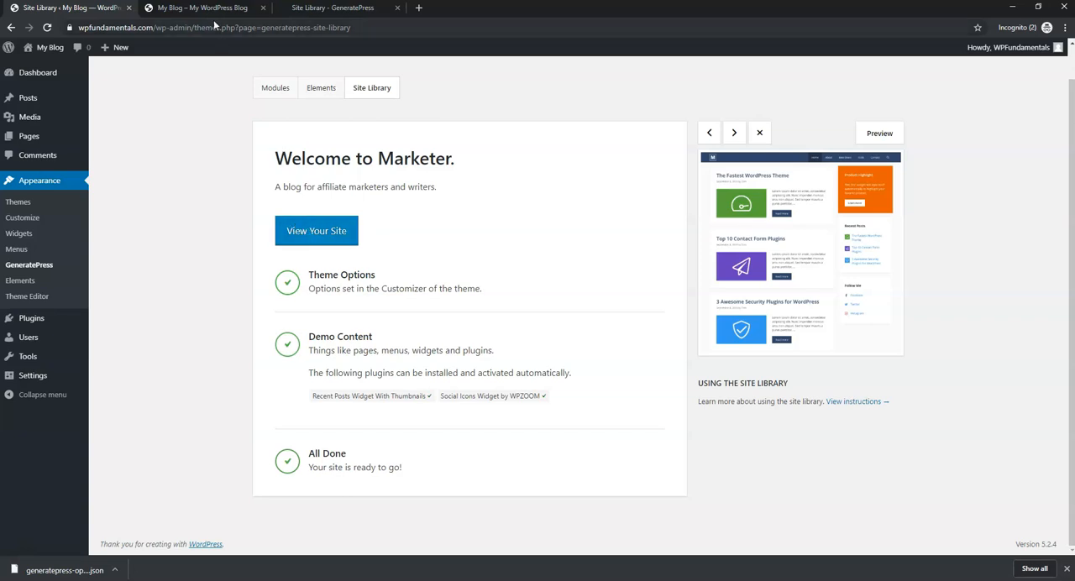
# Step: Reload the live blog and scroll its front page showing the Marketer design and demo posts
pyautogui.click(202, 7)
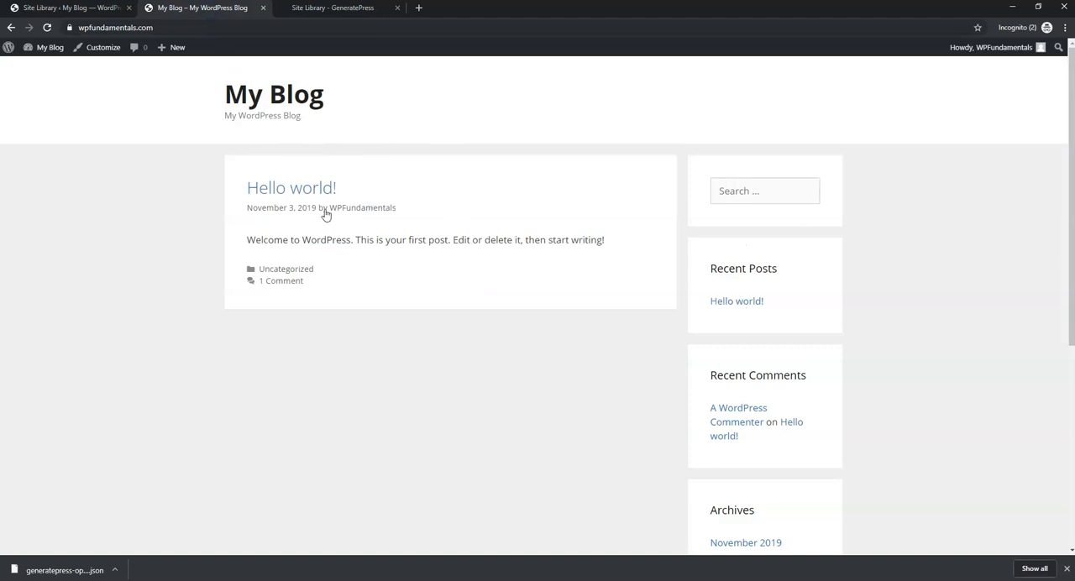
pyautogui.moveTo(47, 26)
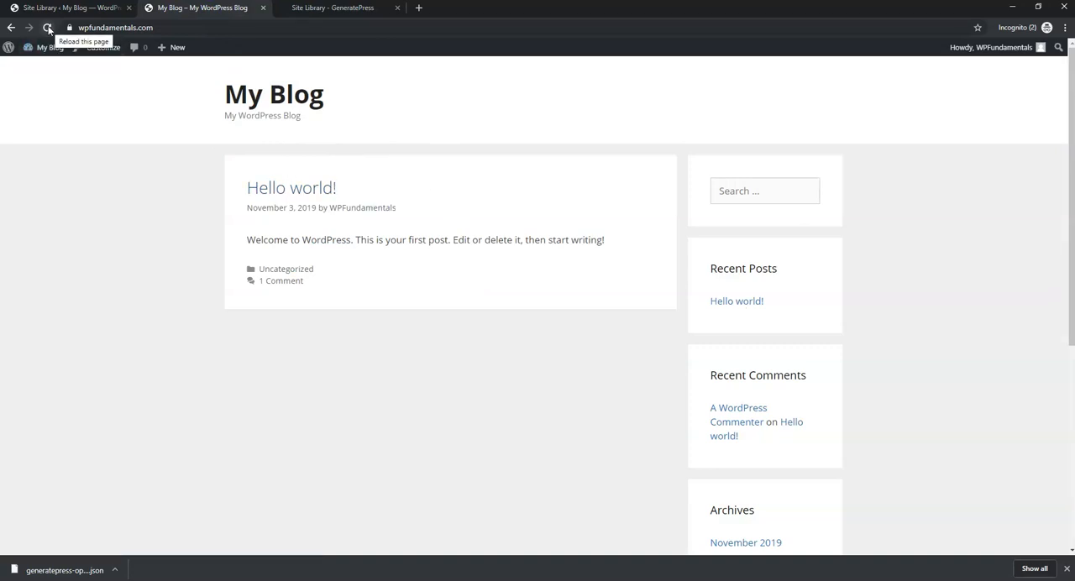
pyautogui.click(47, 27)
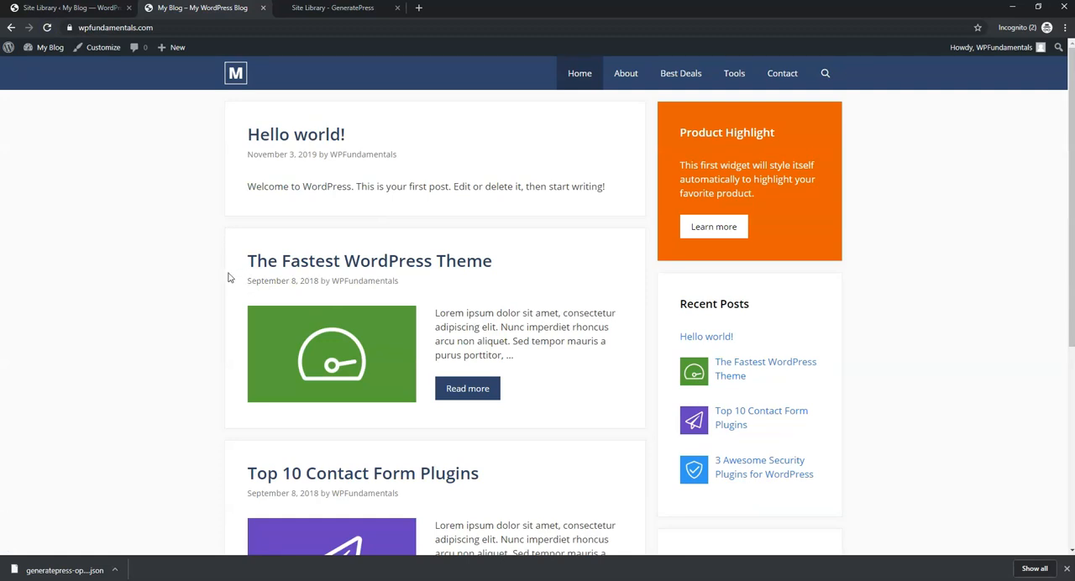
pyautogui.moveTo(227, 277)
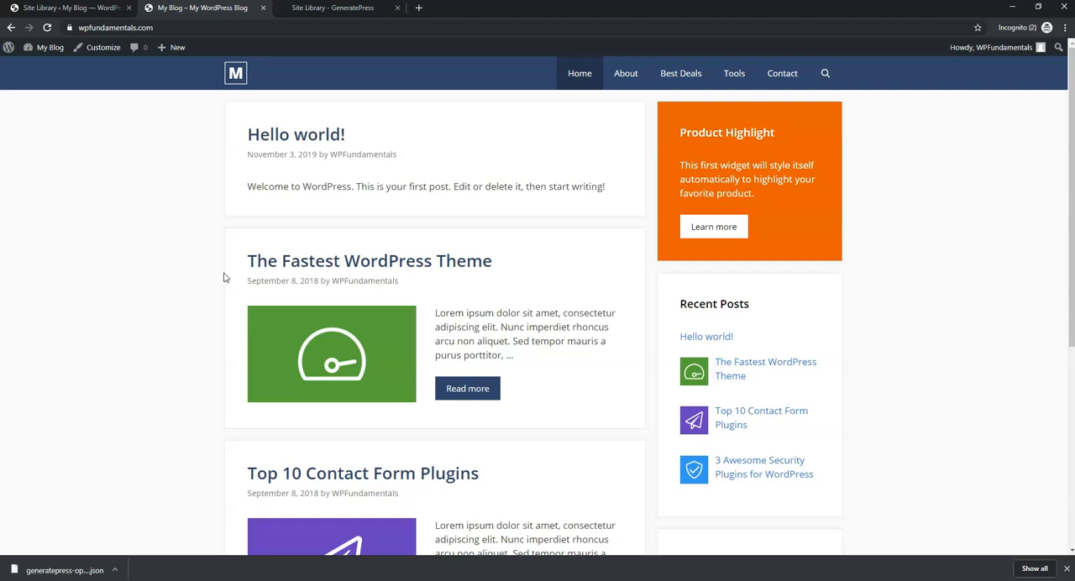
pyautogui.moveTo(205, 272)
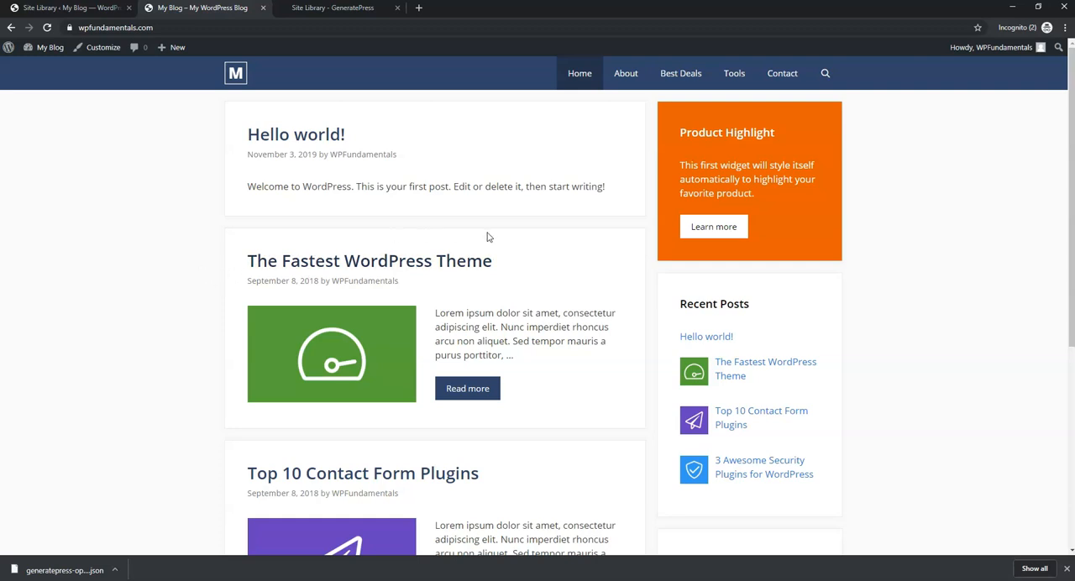
pyautogui.scroll(-3)
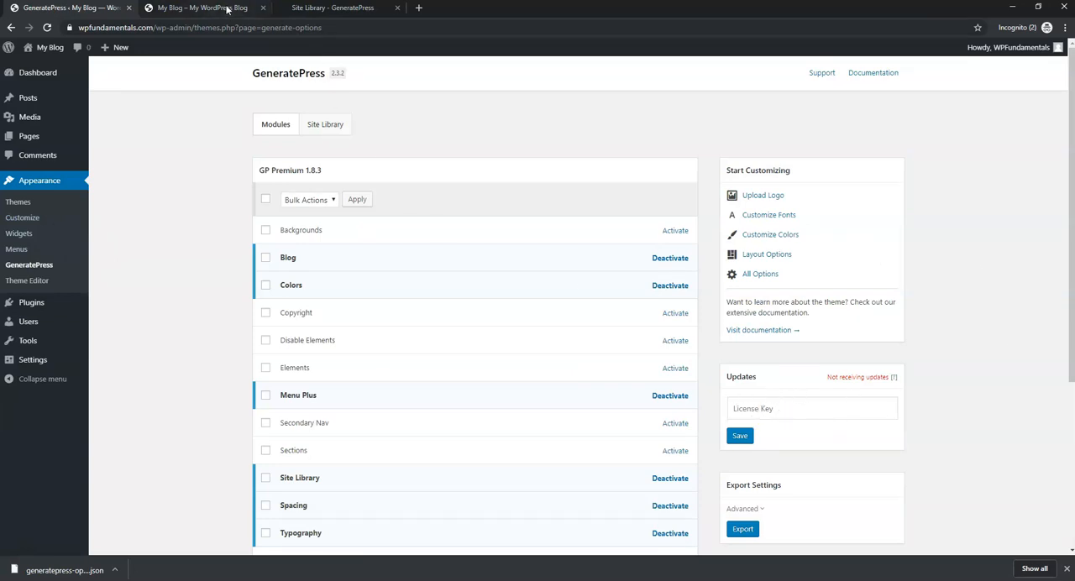
# Step: Glance at the GeneratePress site library tab, then return to the WordPress modules page
pyautogui.click(336, 7)
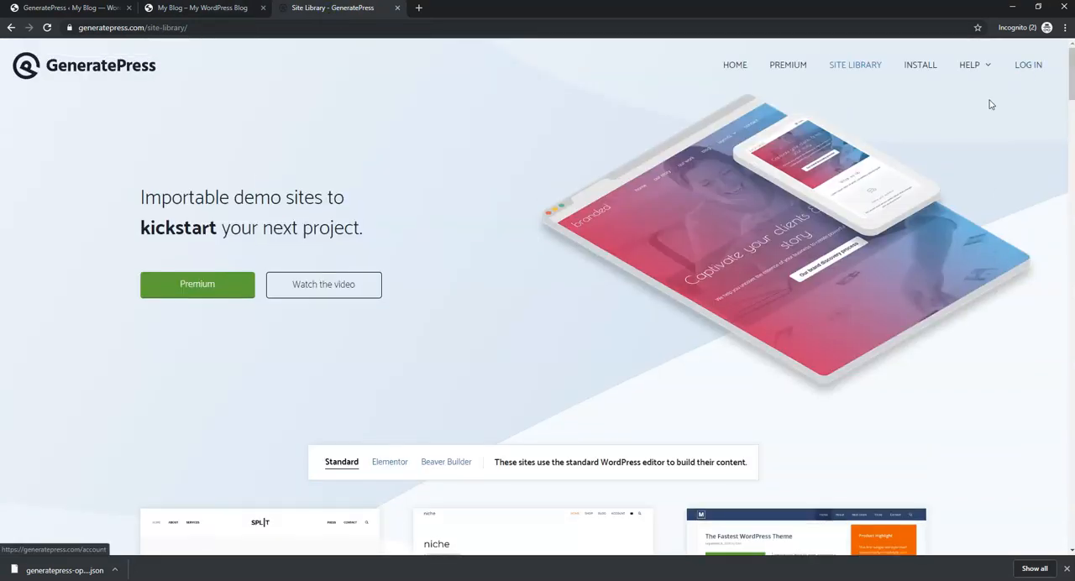
pyautogui.click(68, 7)
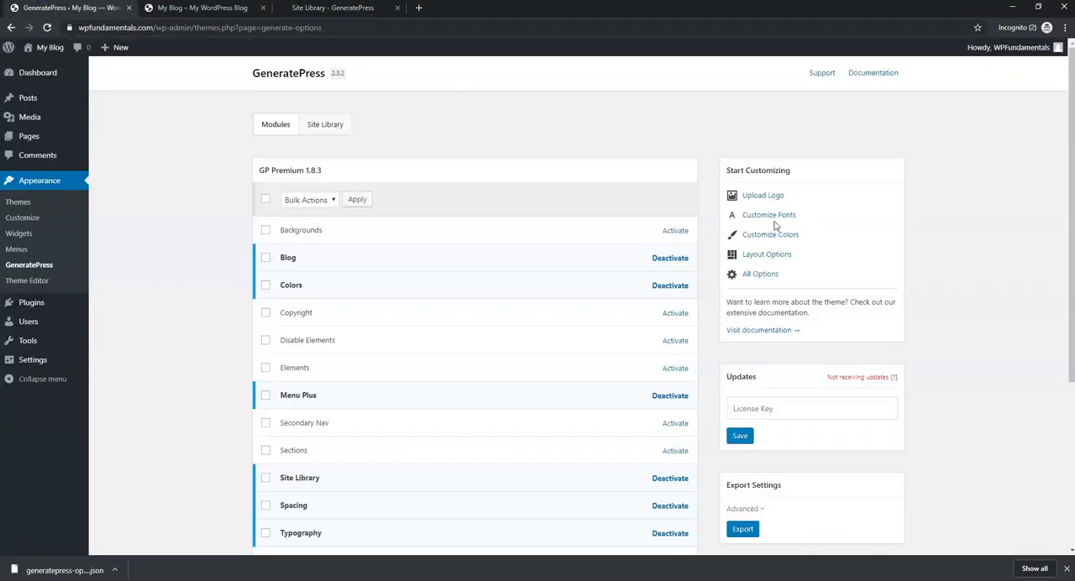